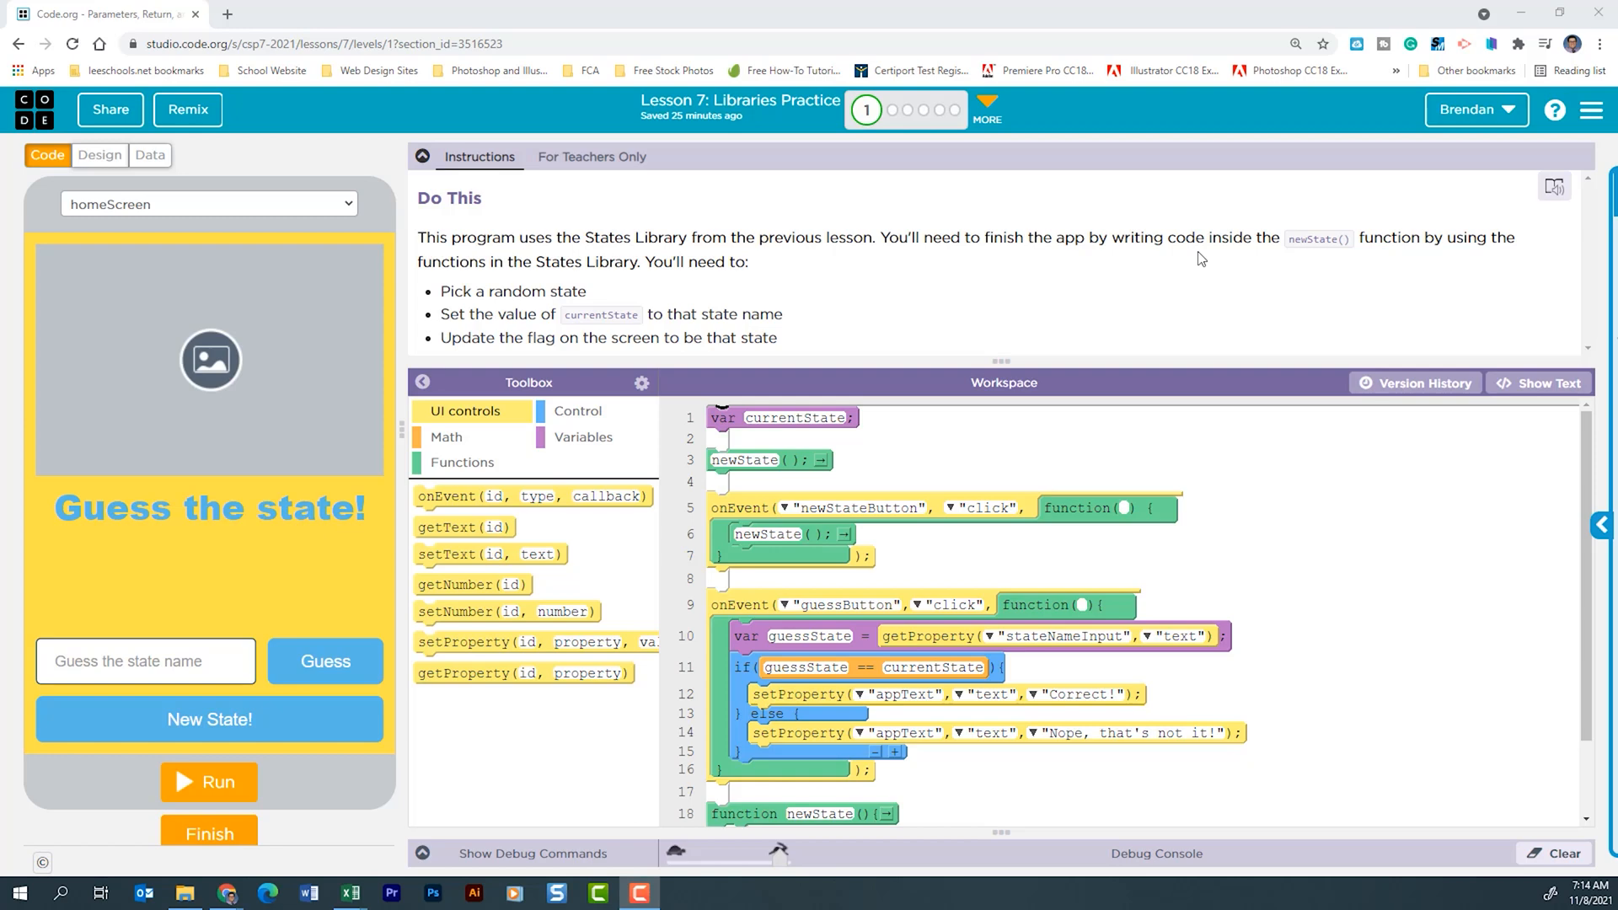
mouse_move(747, 435)
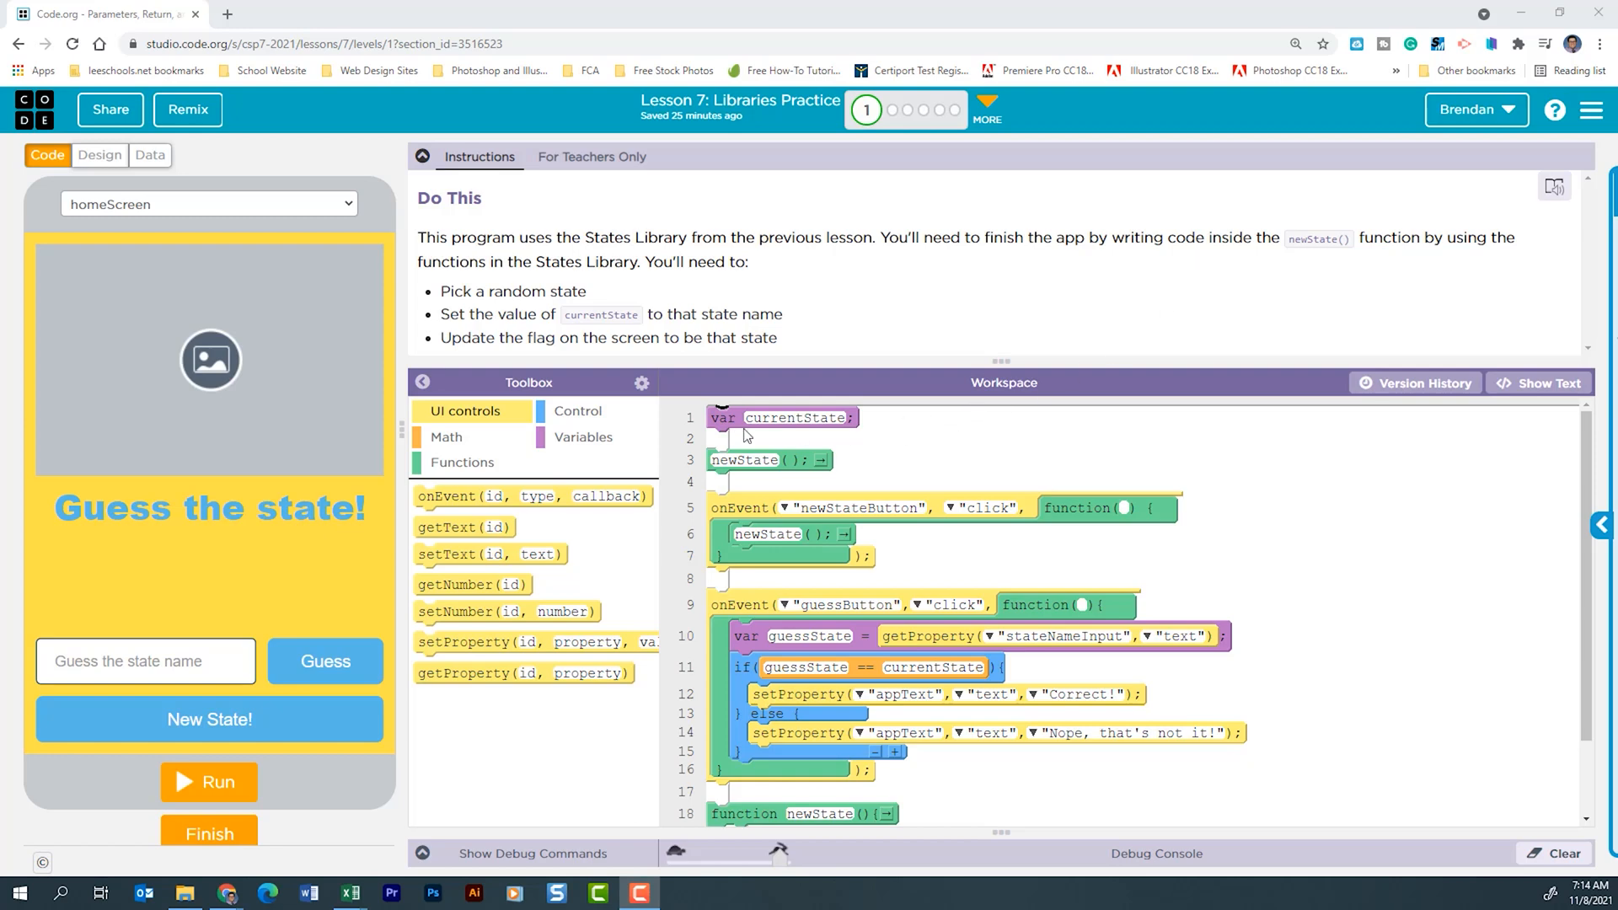
mouse_move(799, 436)
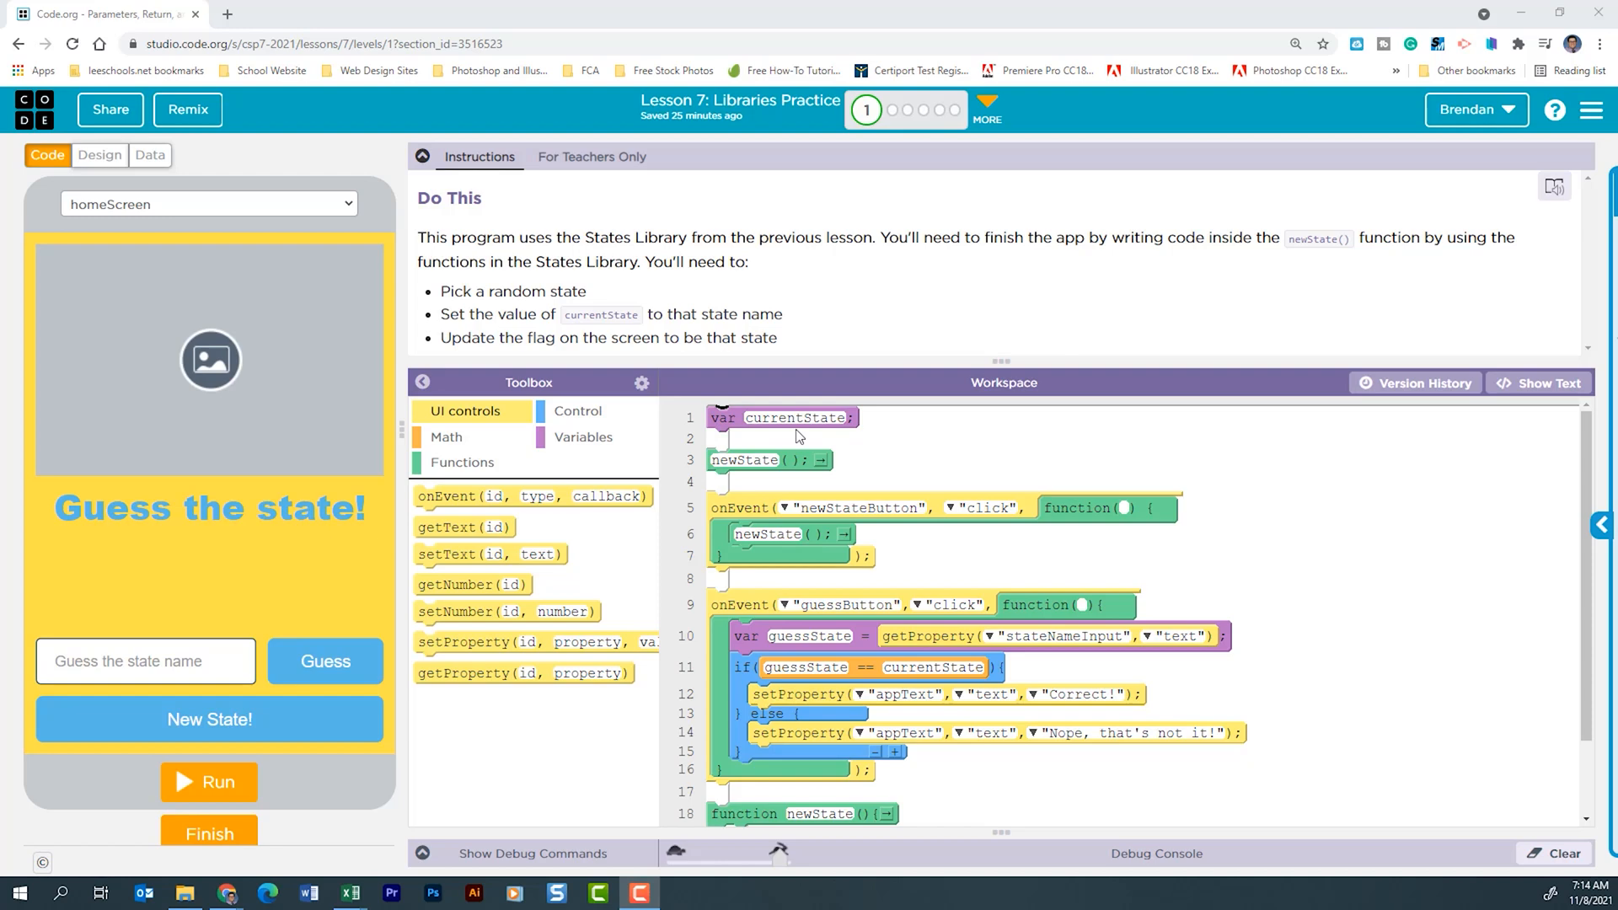
mouse_move(864, 487)
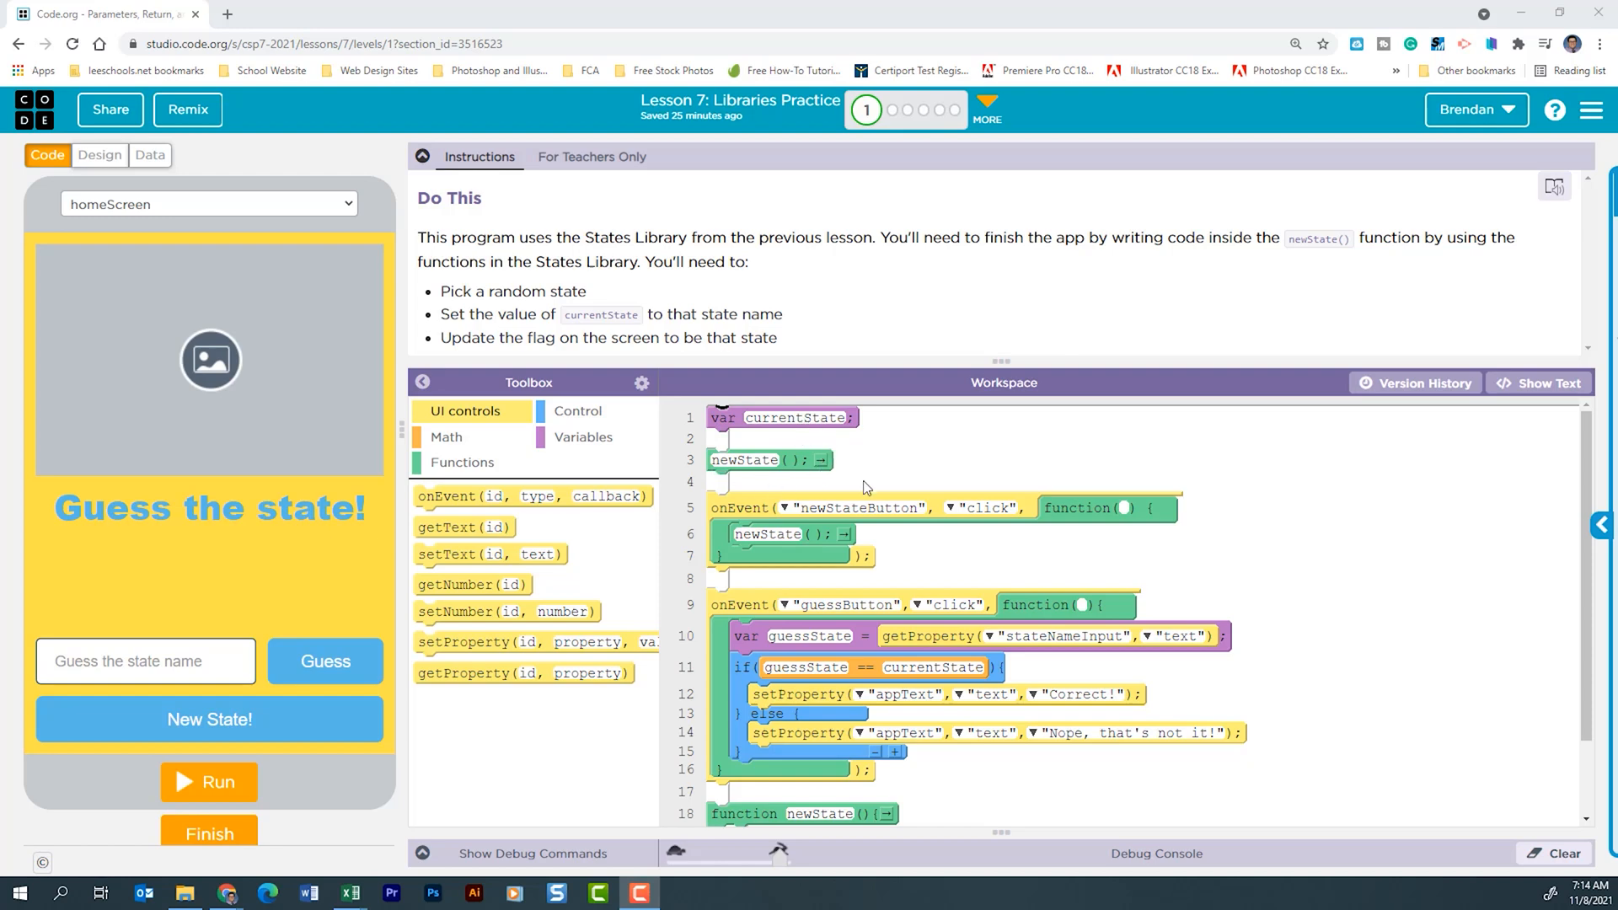
Bring up the Toolbox gear menu with Manage Assets and Manage Libraries options
scroll(down, 3)
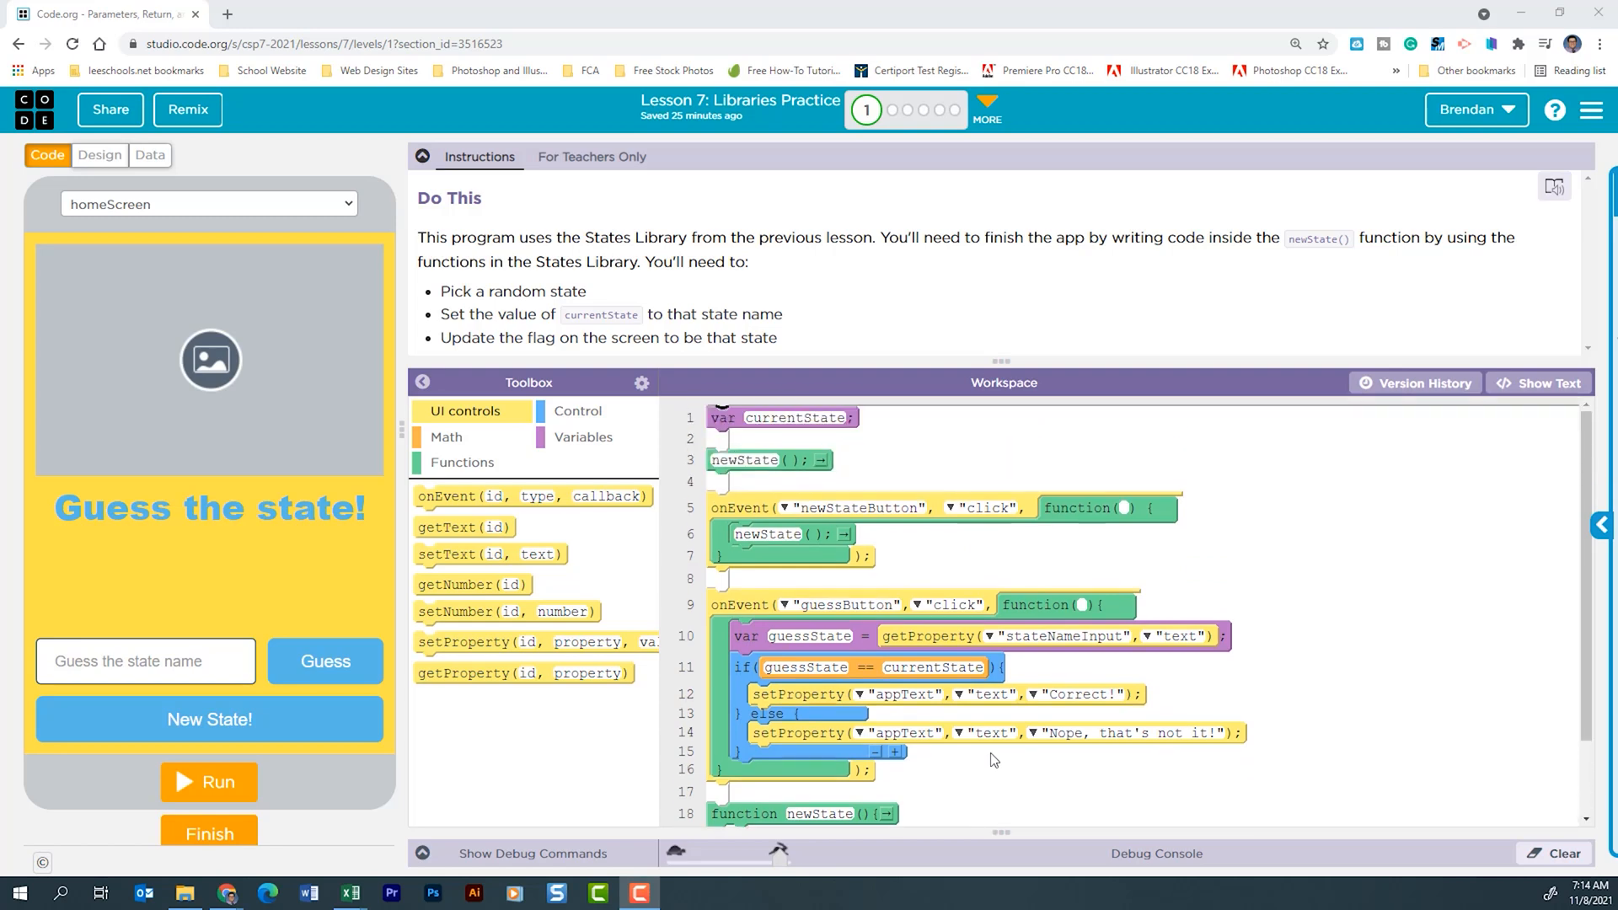
mouse_move(819, 516)
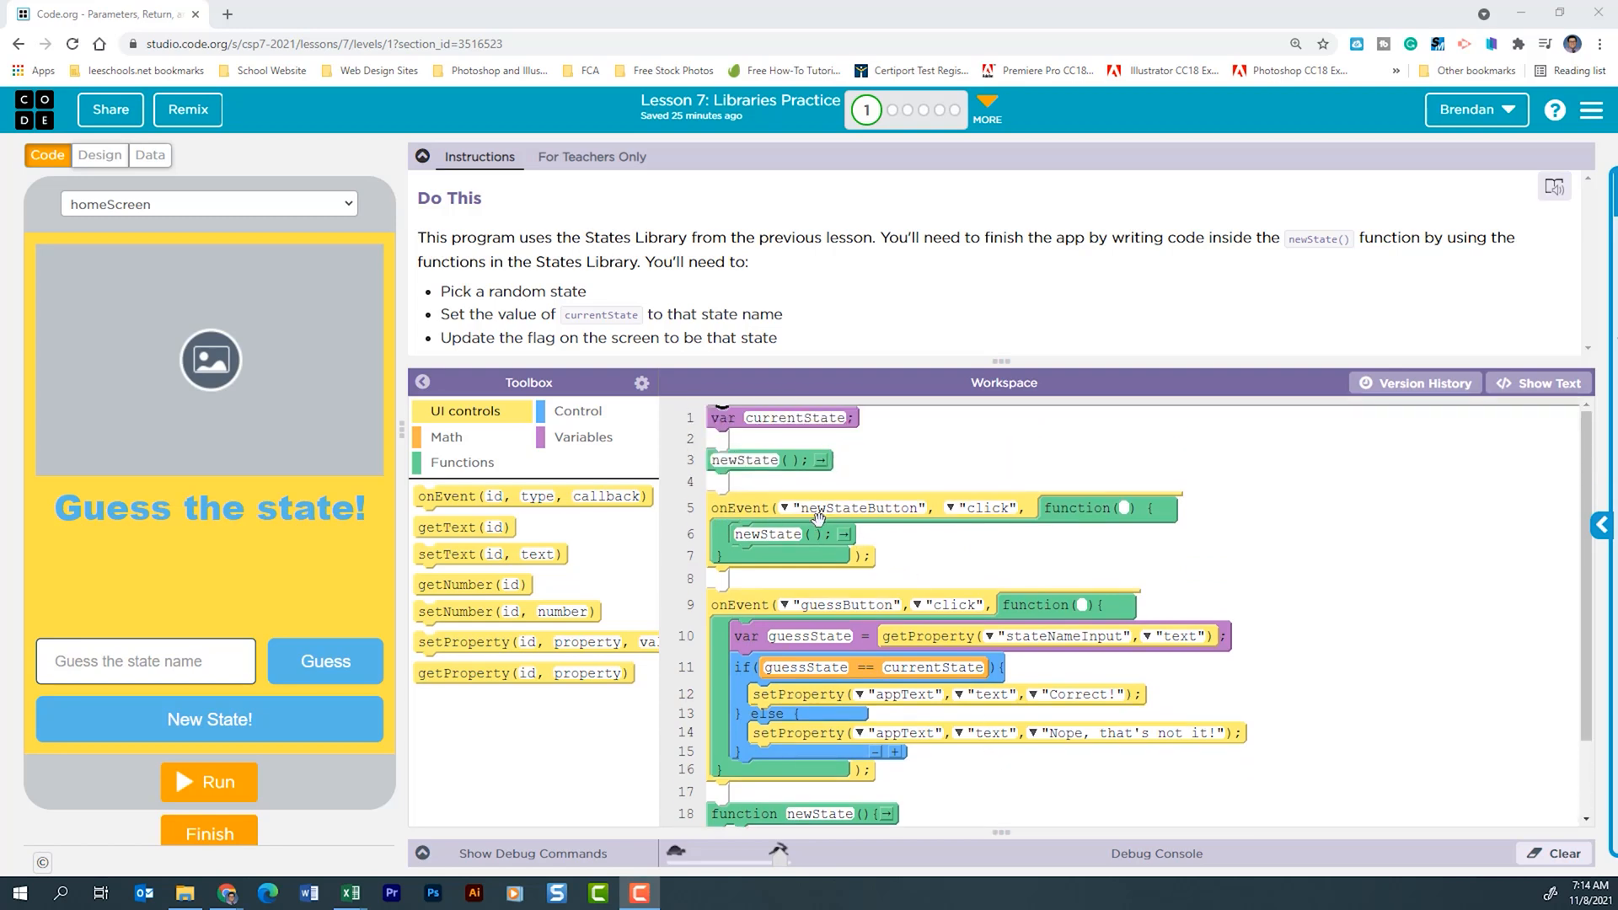
scroll(down, 3)
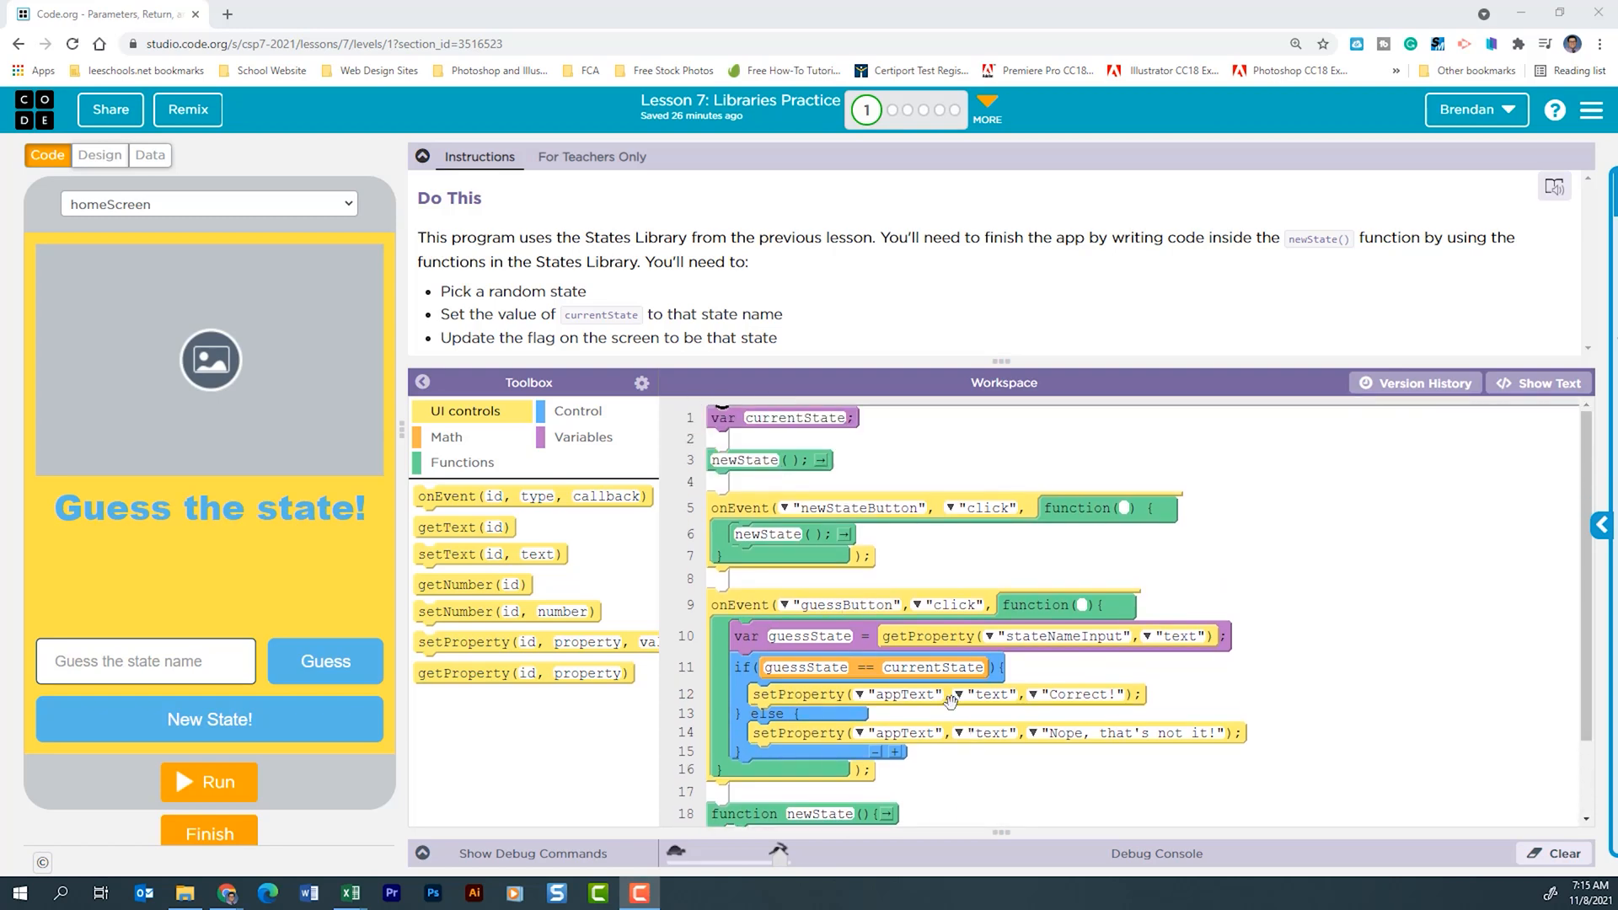
mouse_move(870, 656)
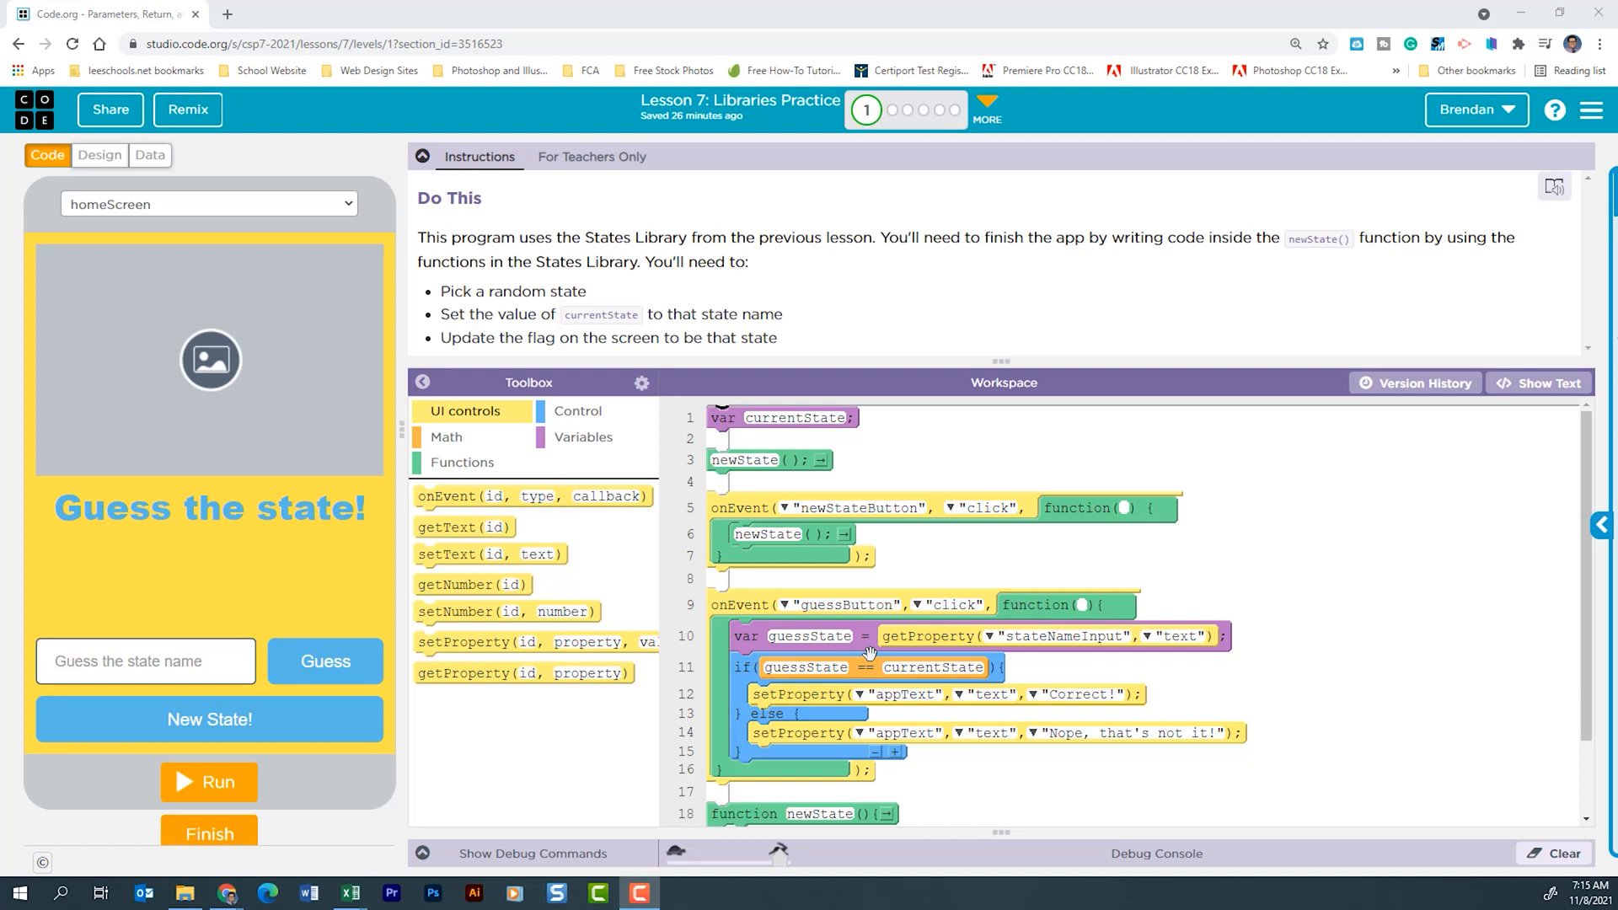
mouse_move(875, 654)
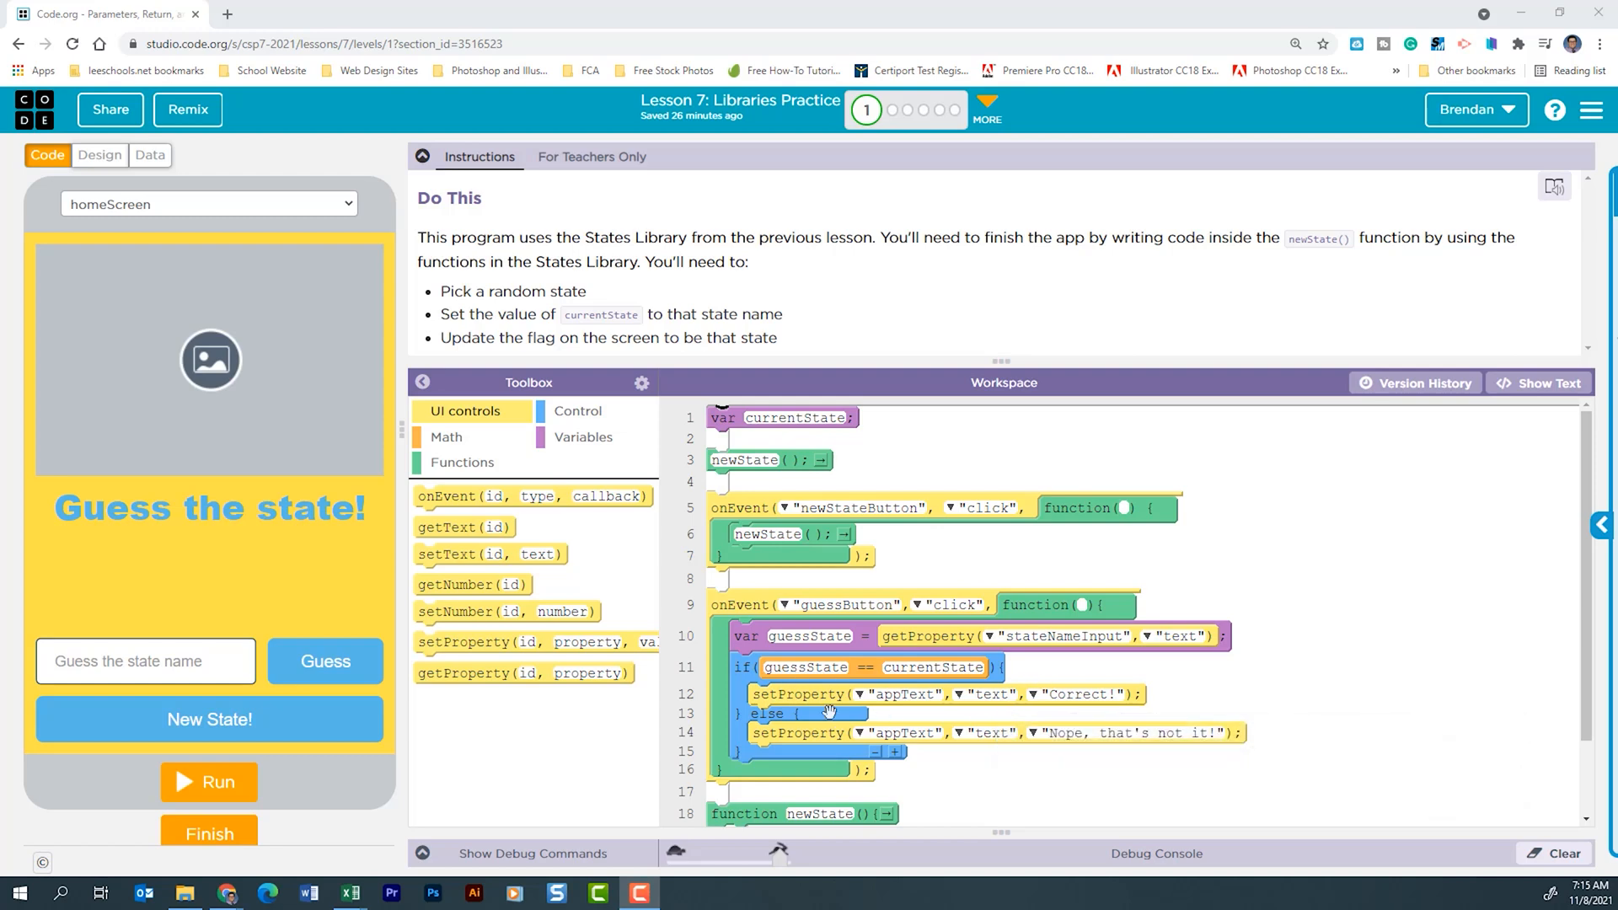
mouse_move(201, 544)
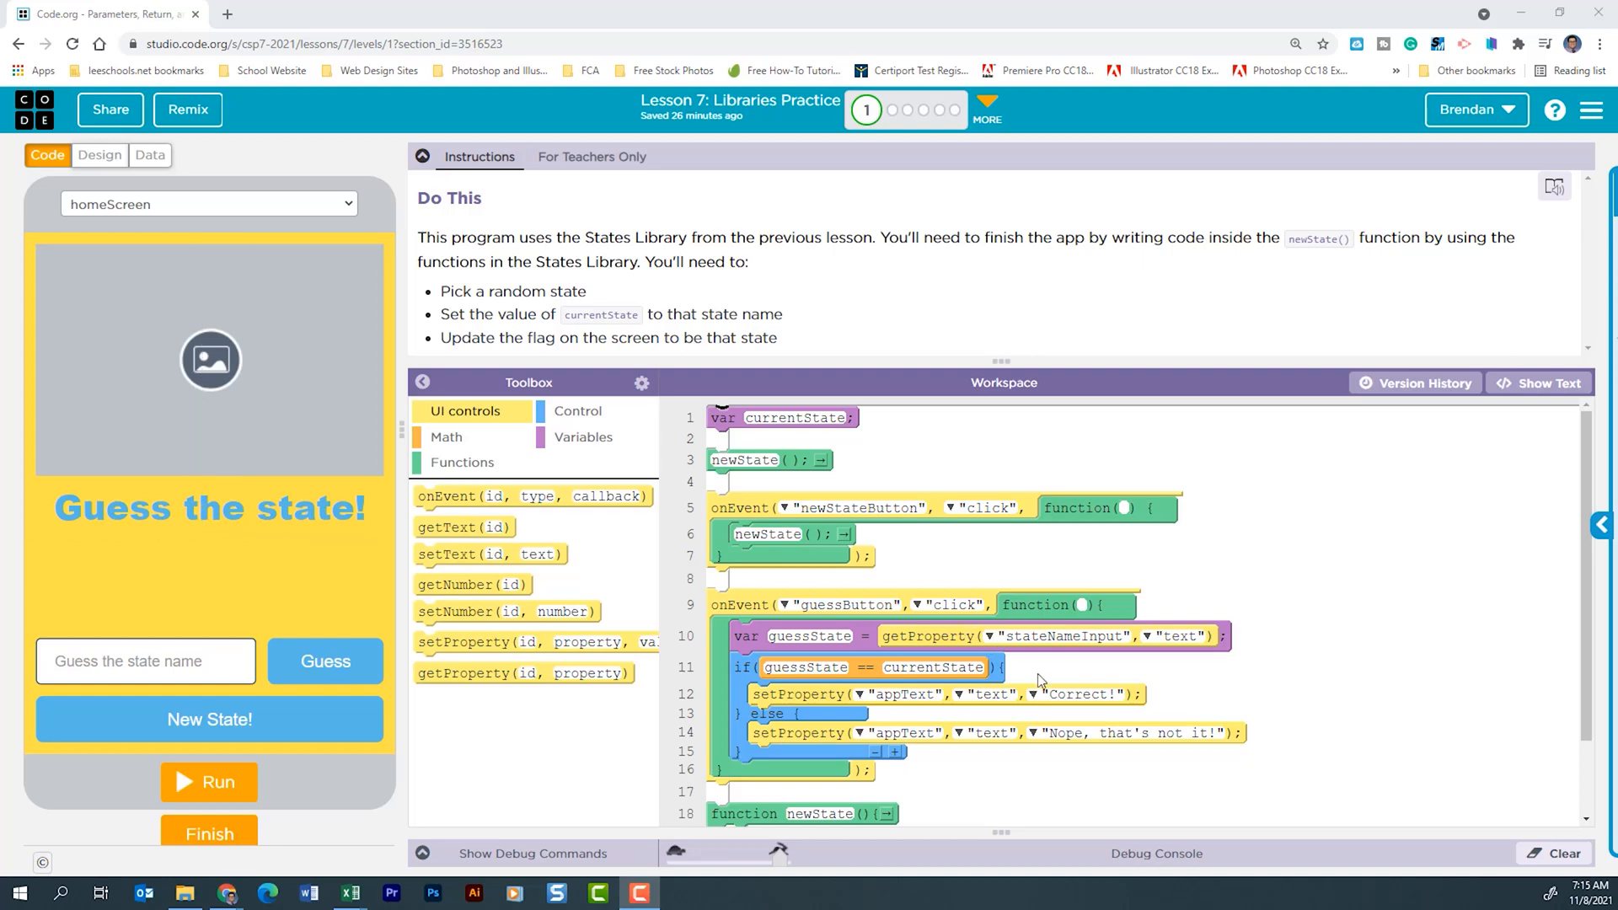
mouse_move(944, 753)
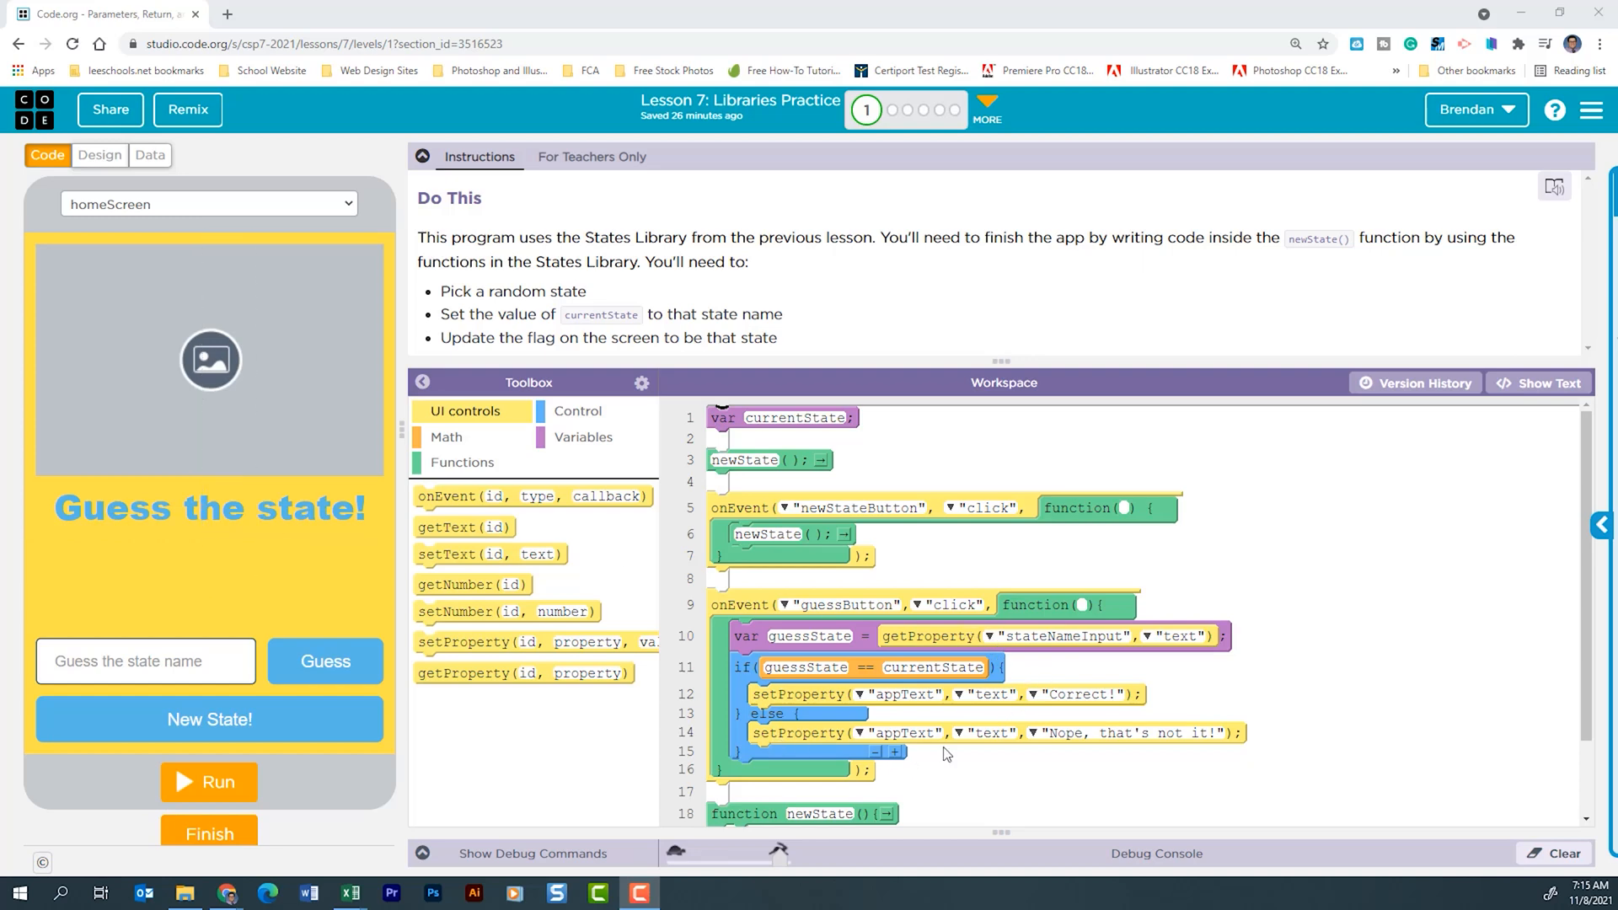
mouse_move(1094, 755)
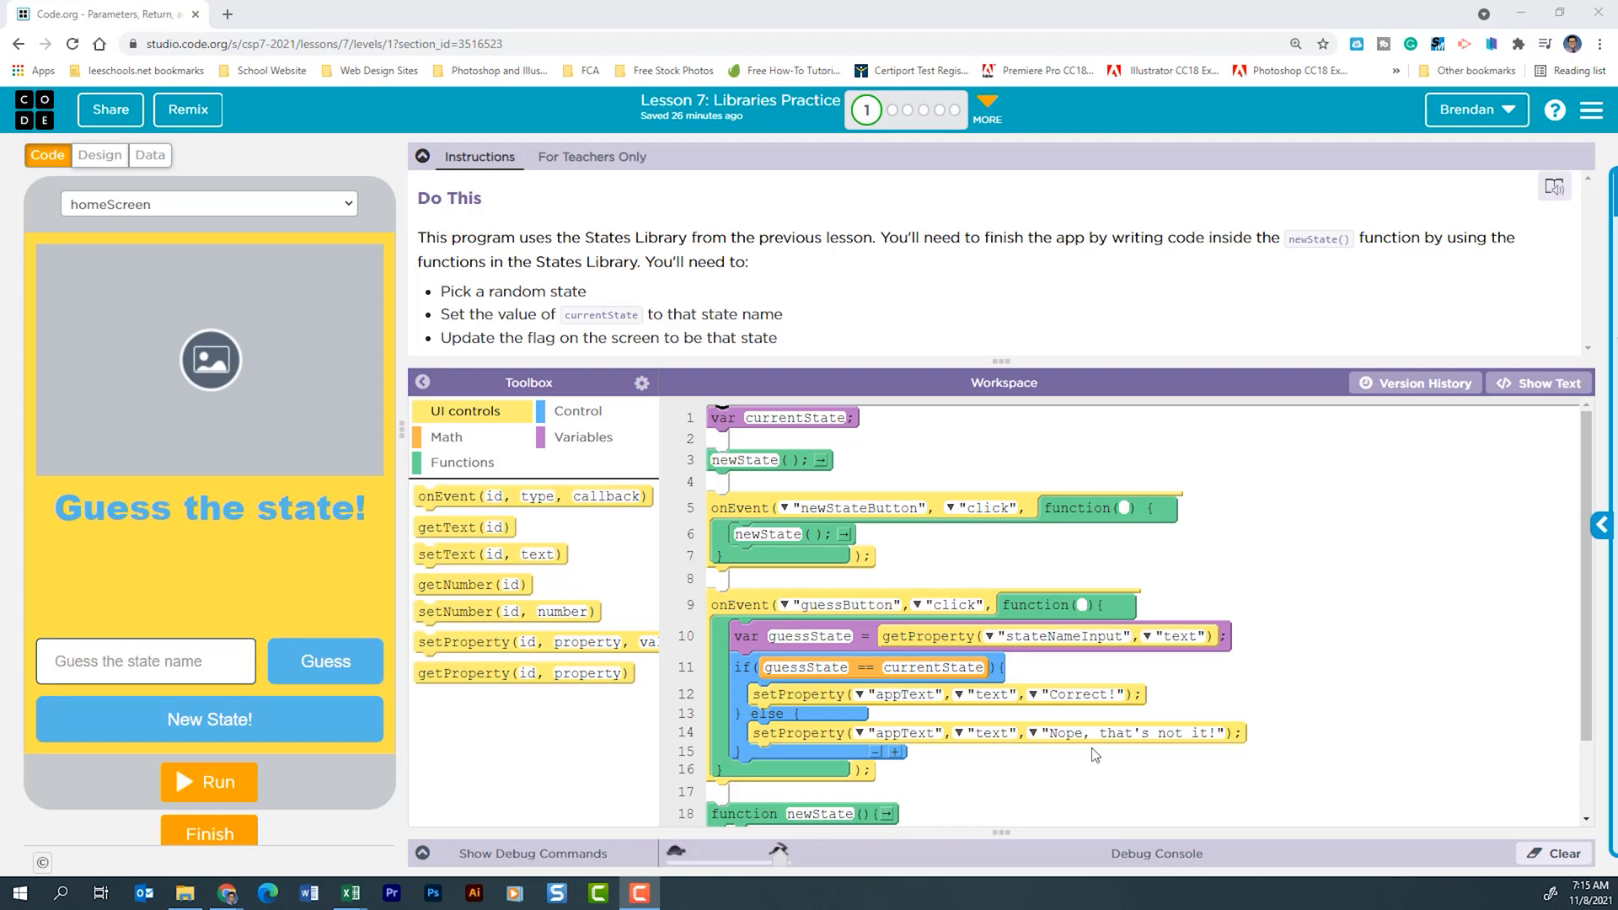
scroll(down, 3)
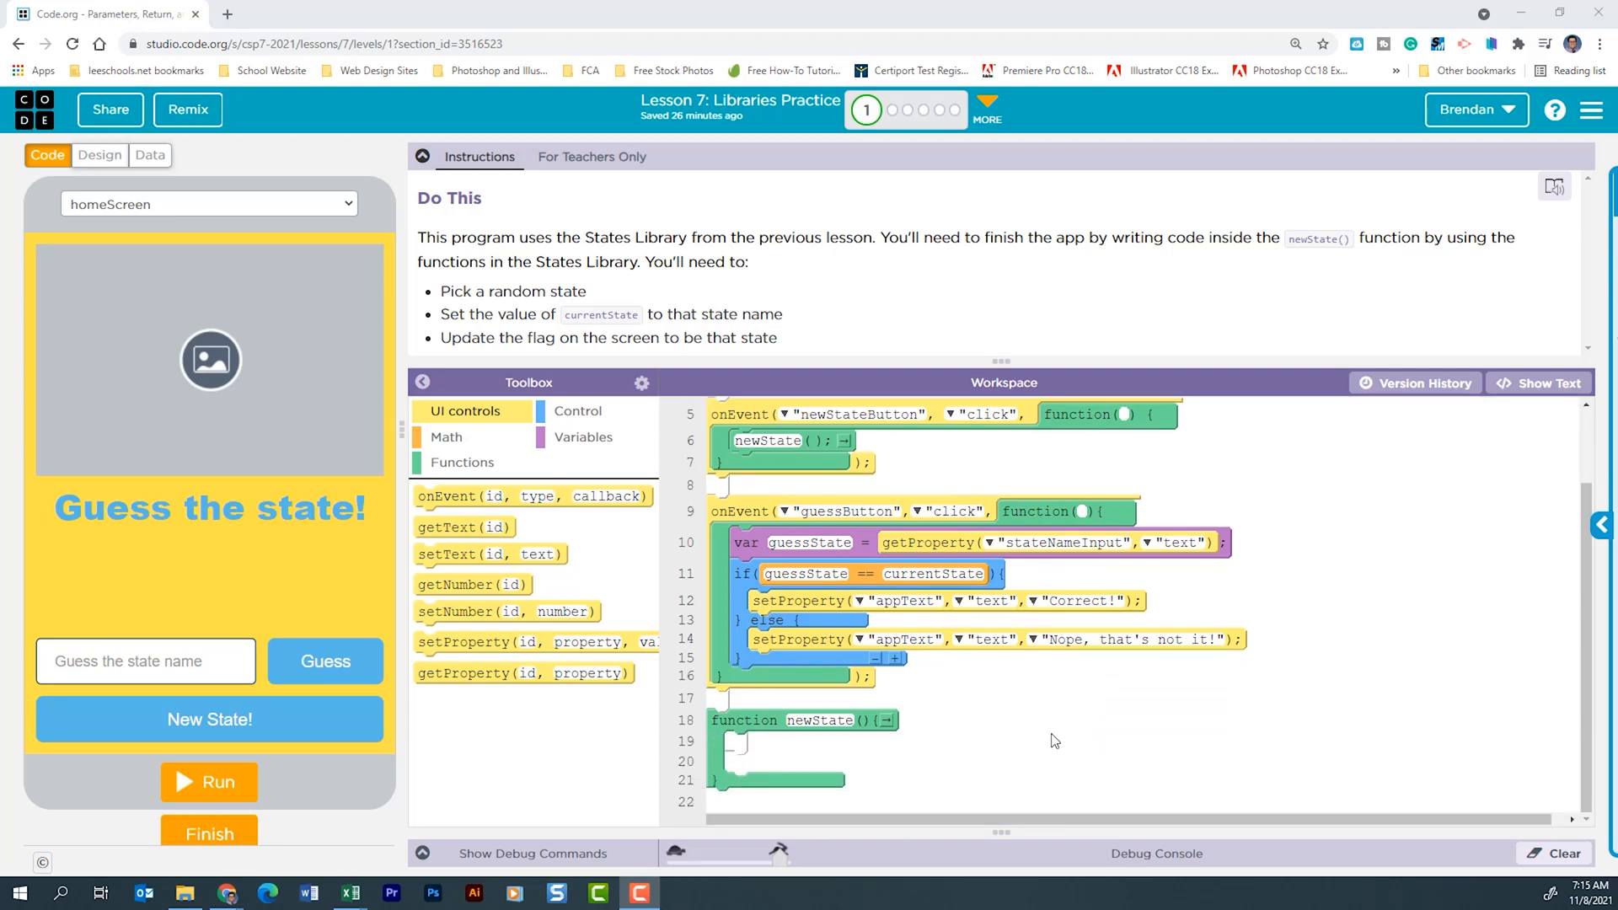
mouse_move(922, 769)
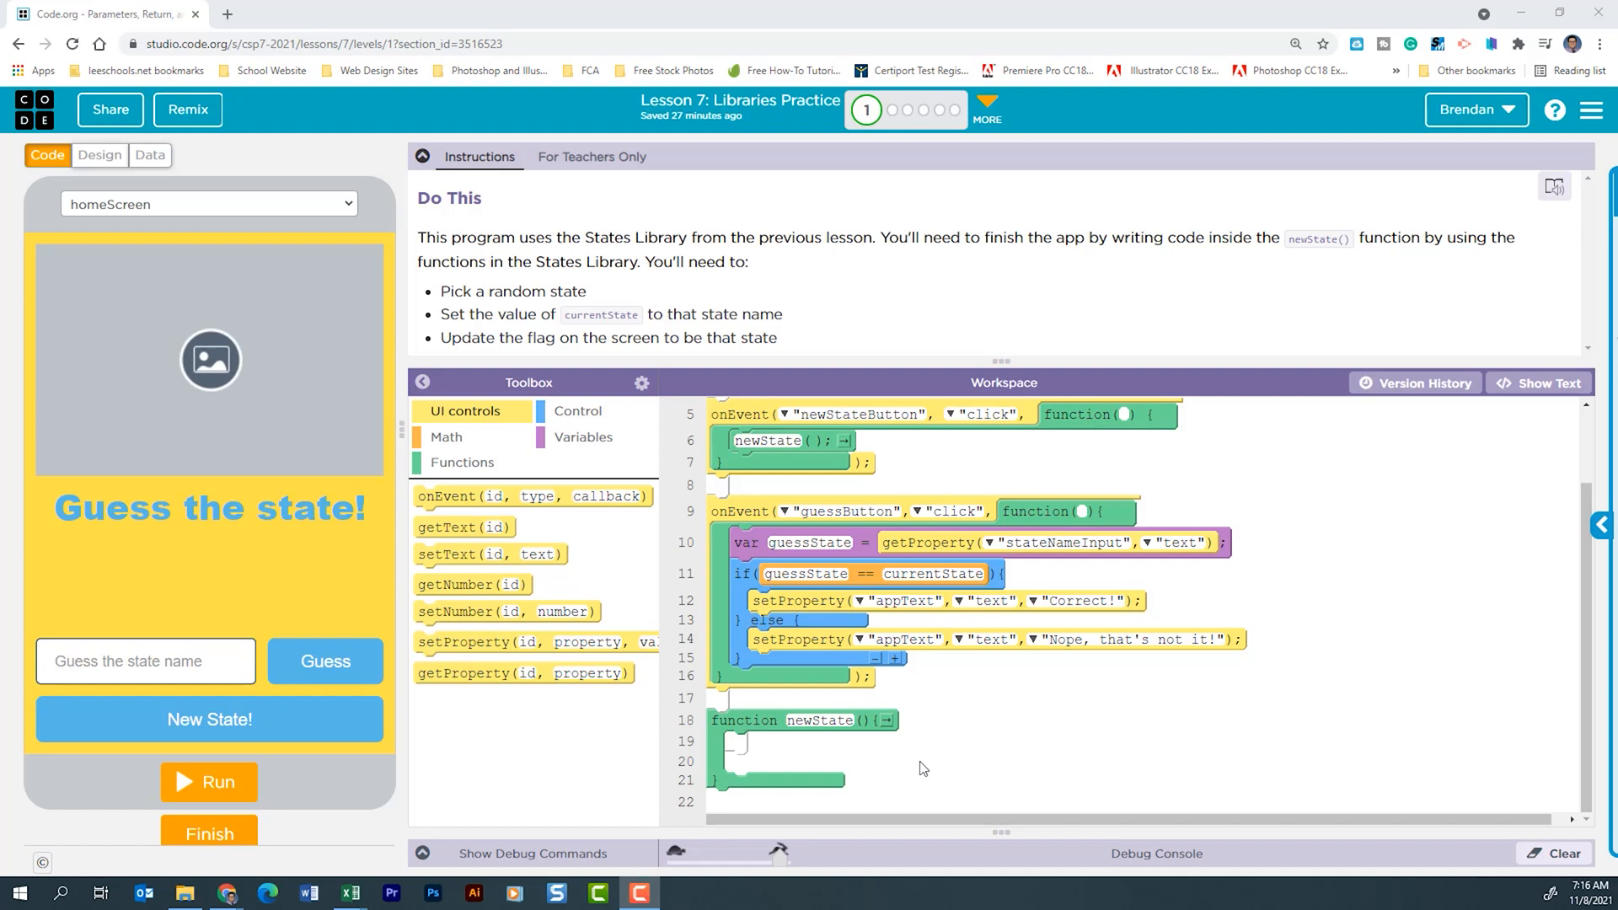
mouse_move(641, 385)
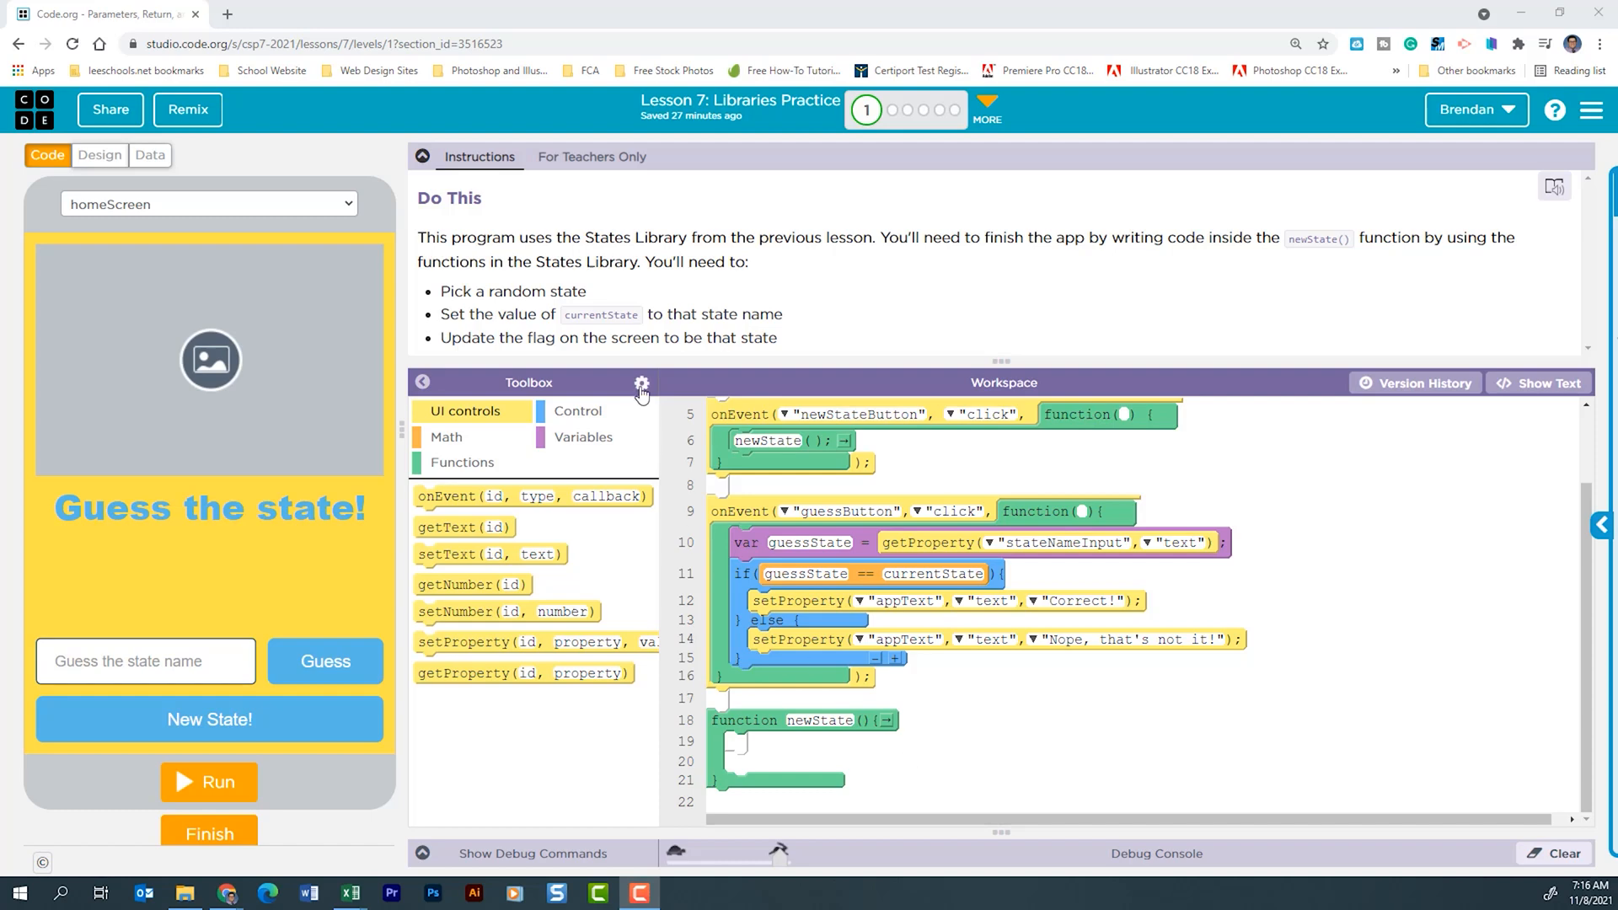
click(641, 383)
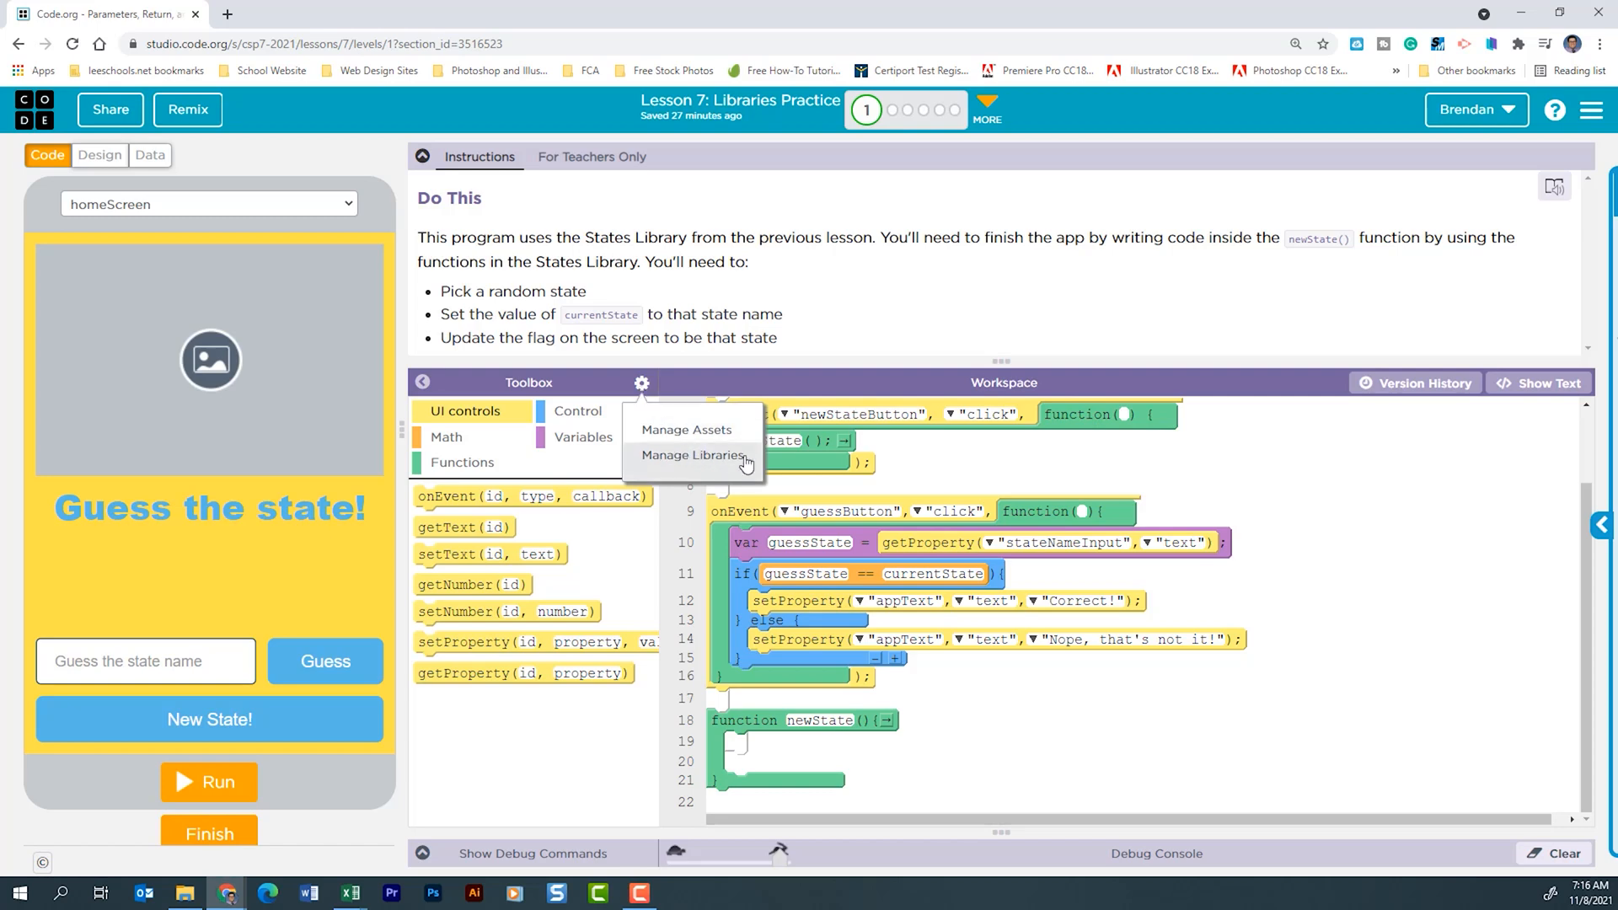
View the StateLibrary code with its stateFlag and randomState functions
click(693, 455)
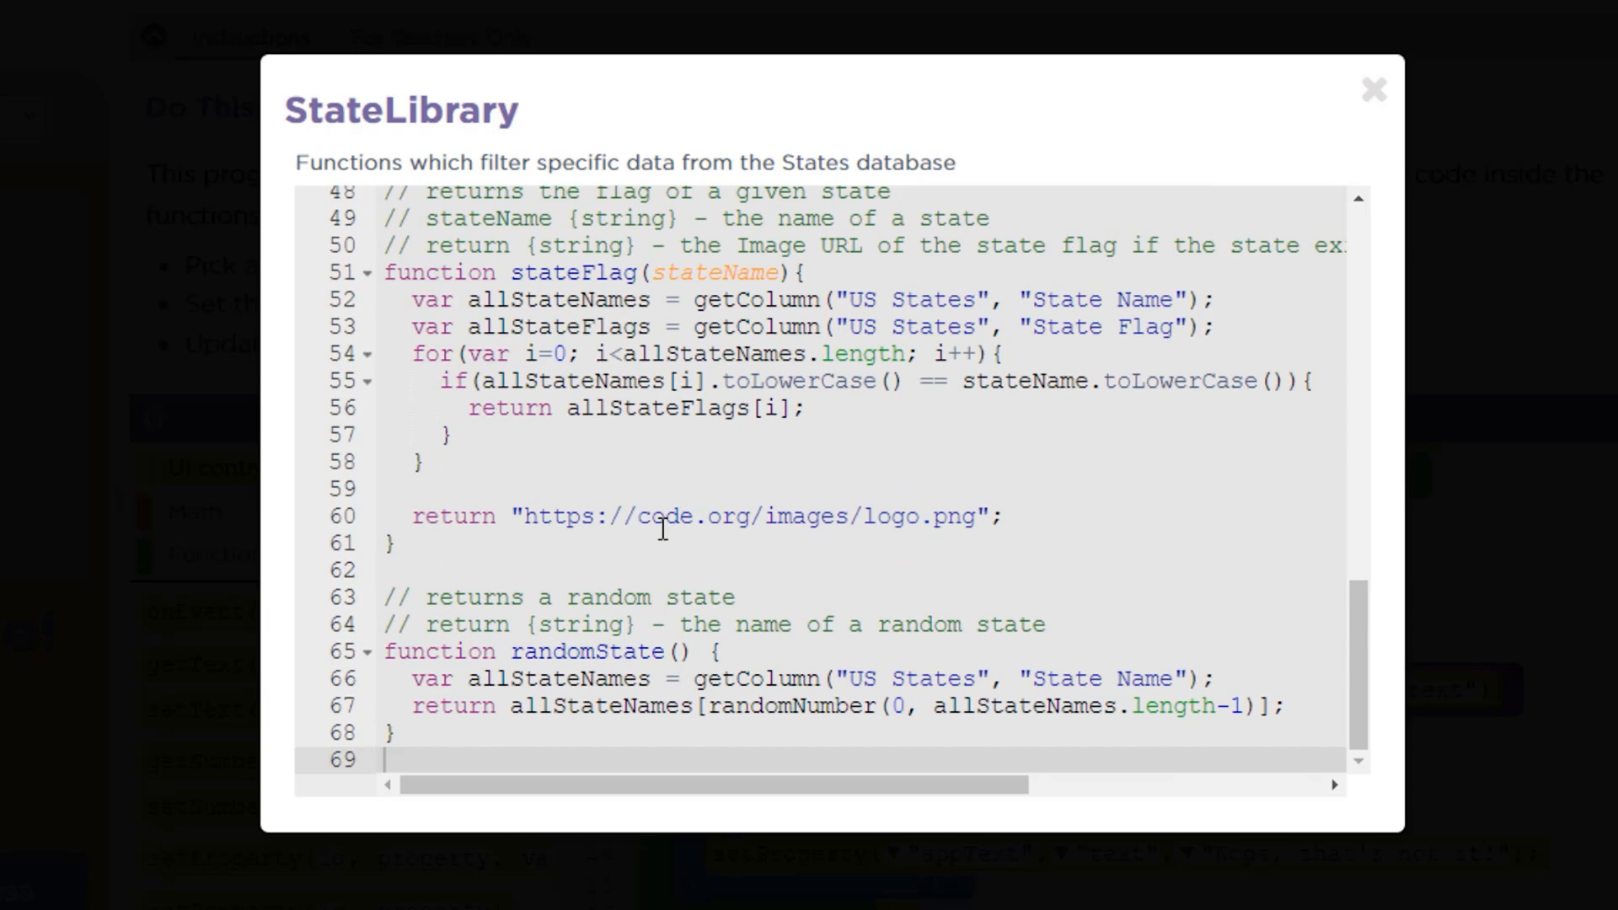
mouse_move(944, 682)
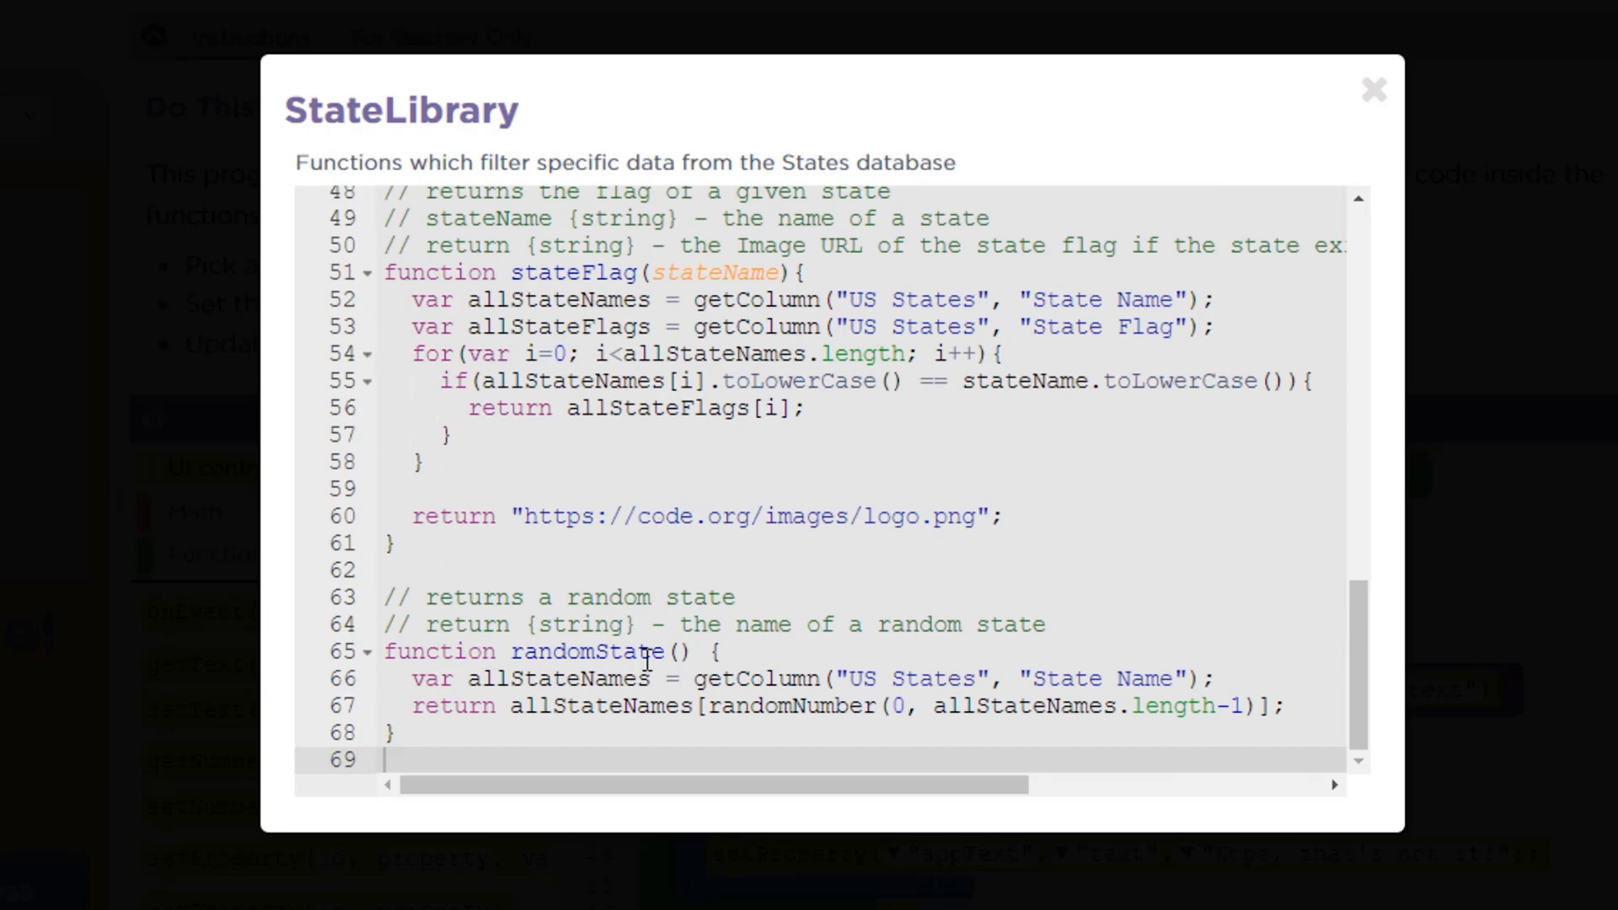
mouse_move(690, 698)
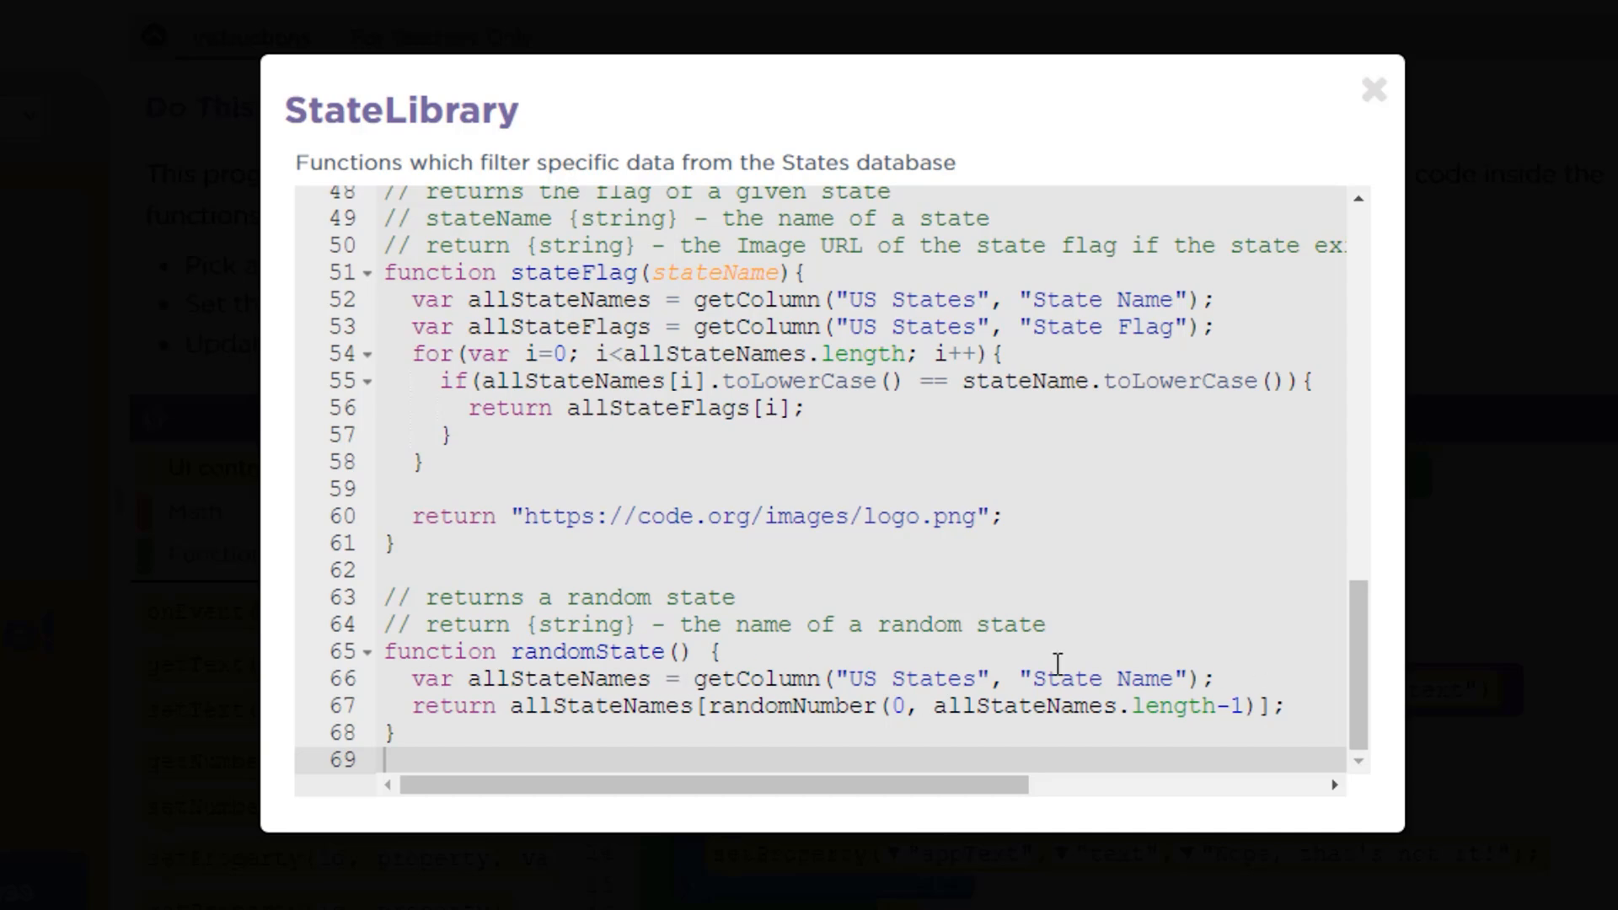
mouse_move(831, 669)
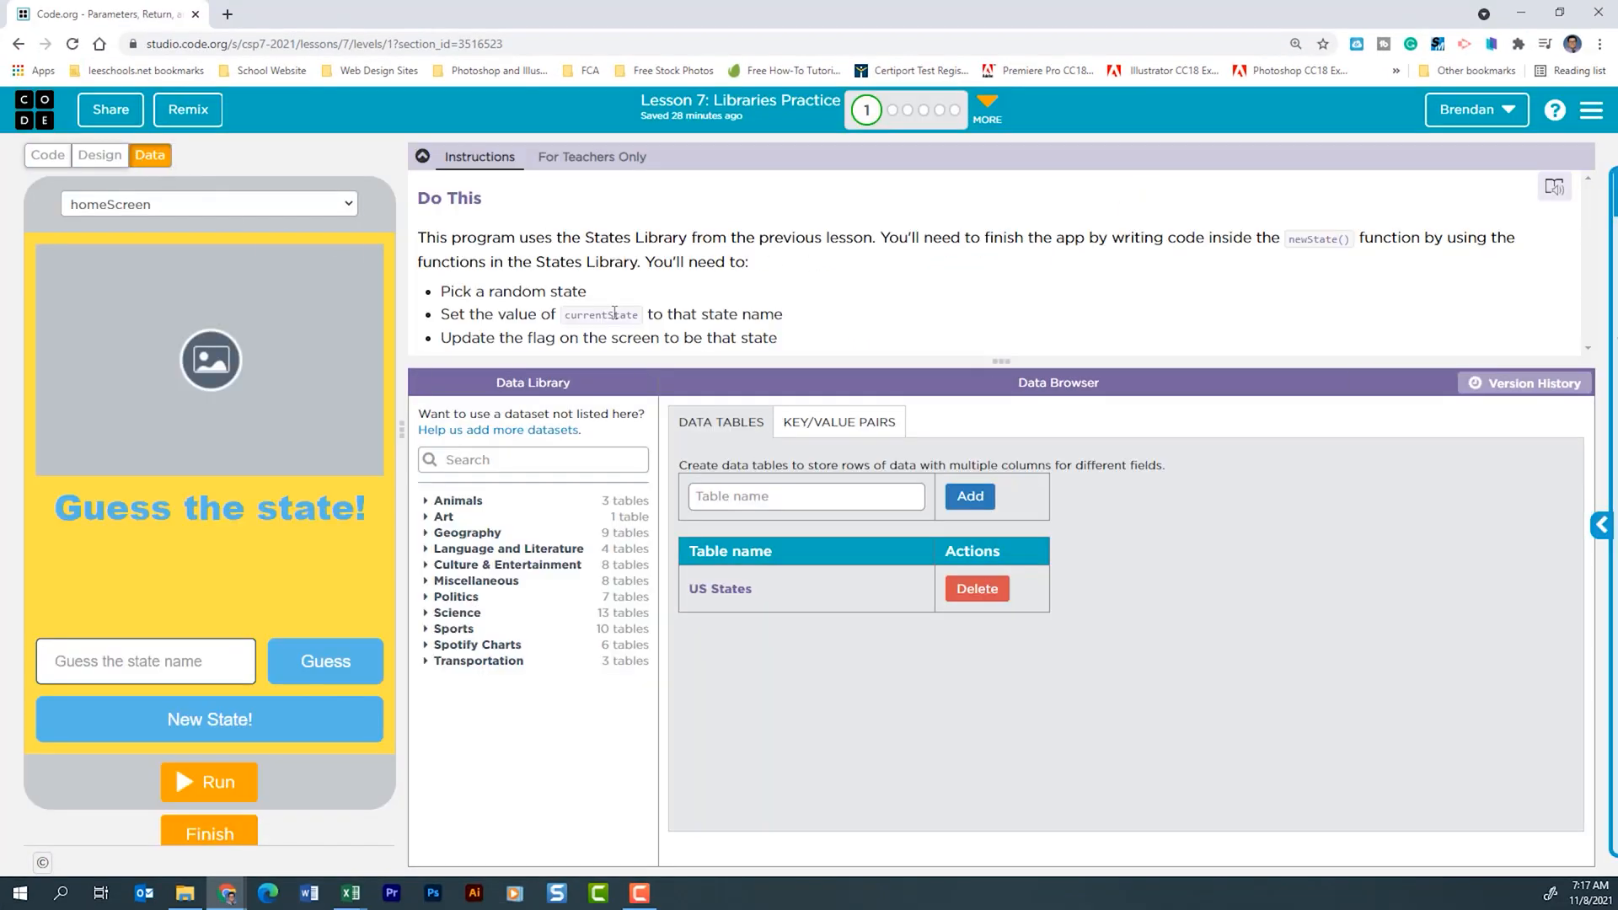
Browse the US States data table, then return to the code workspace
click(720, 588)
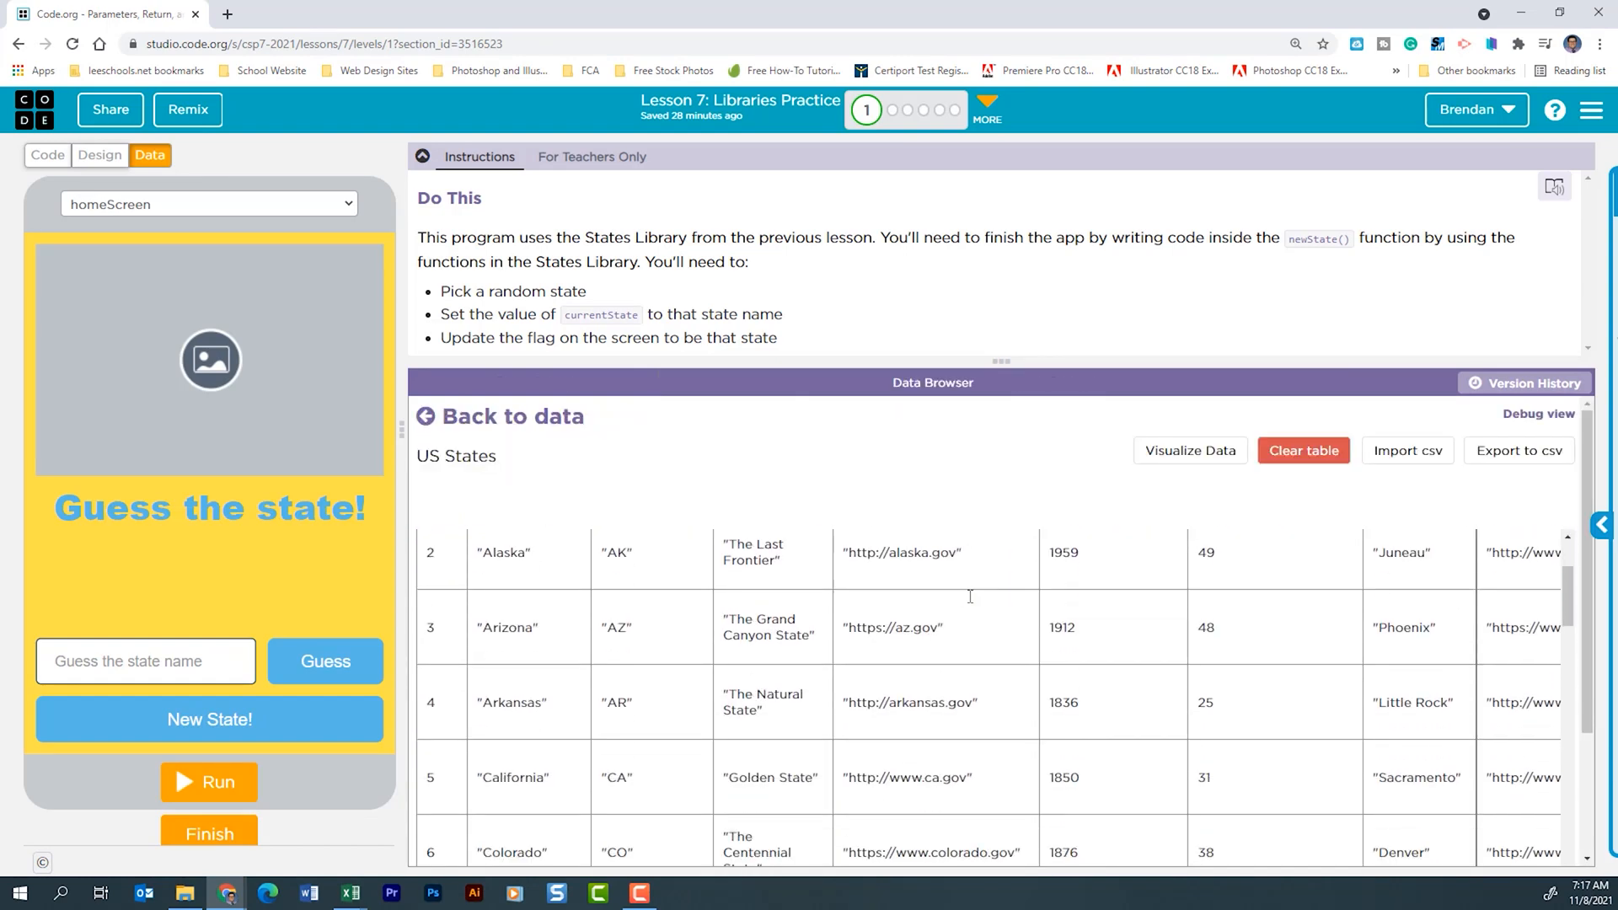
scroll(down, 3)
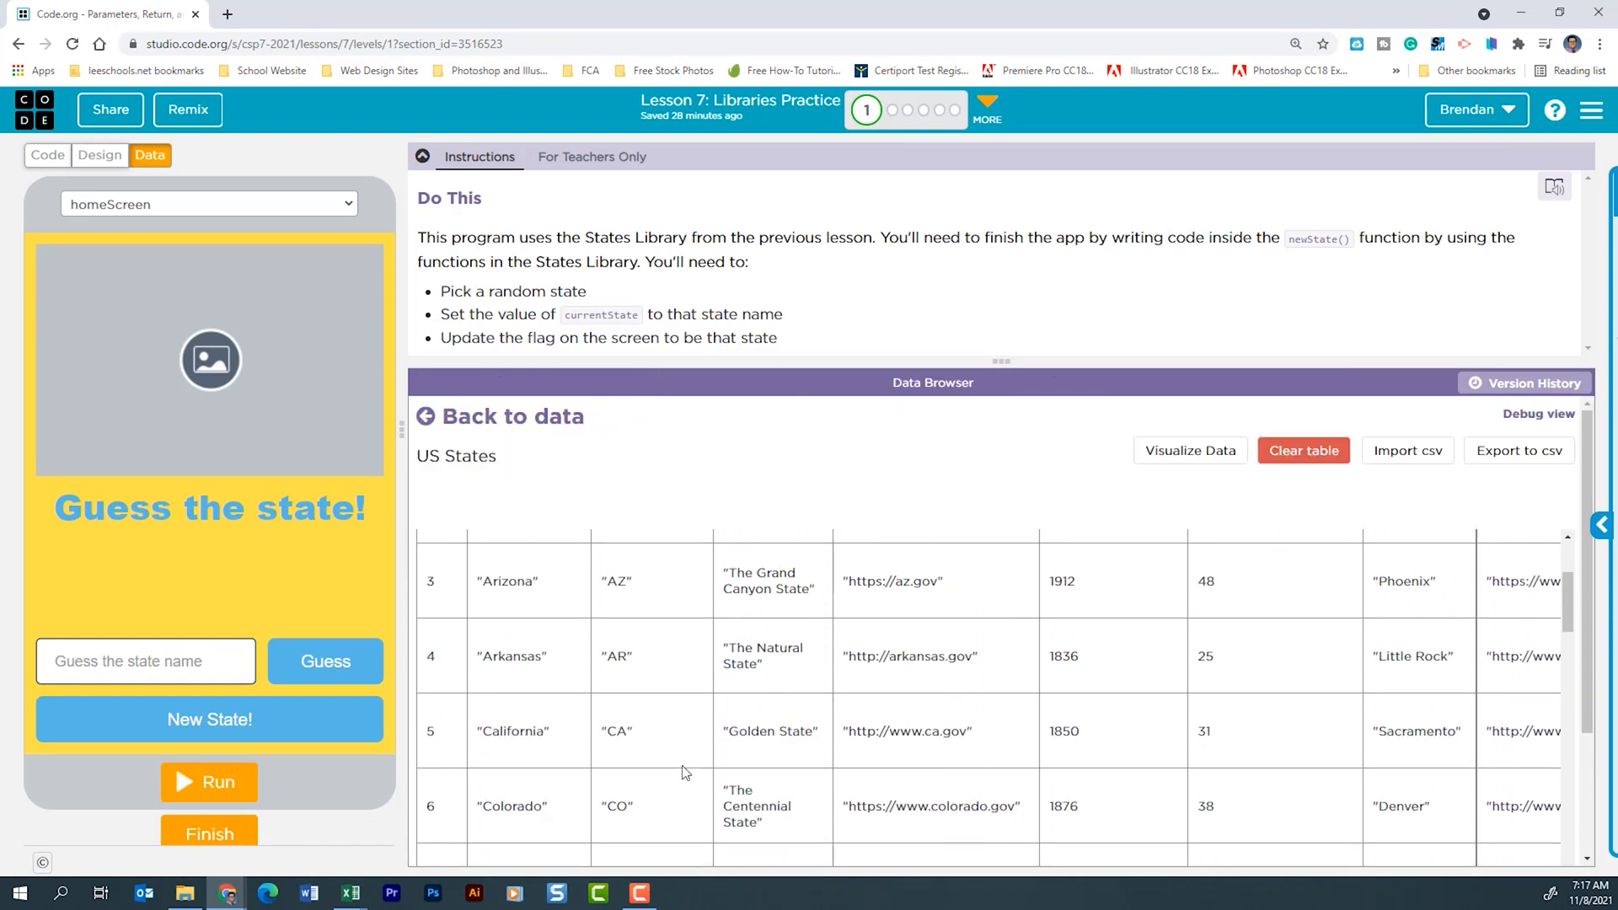
click(499, 416)
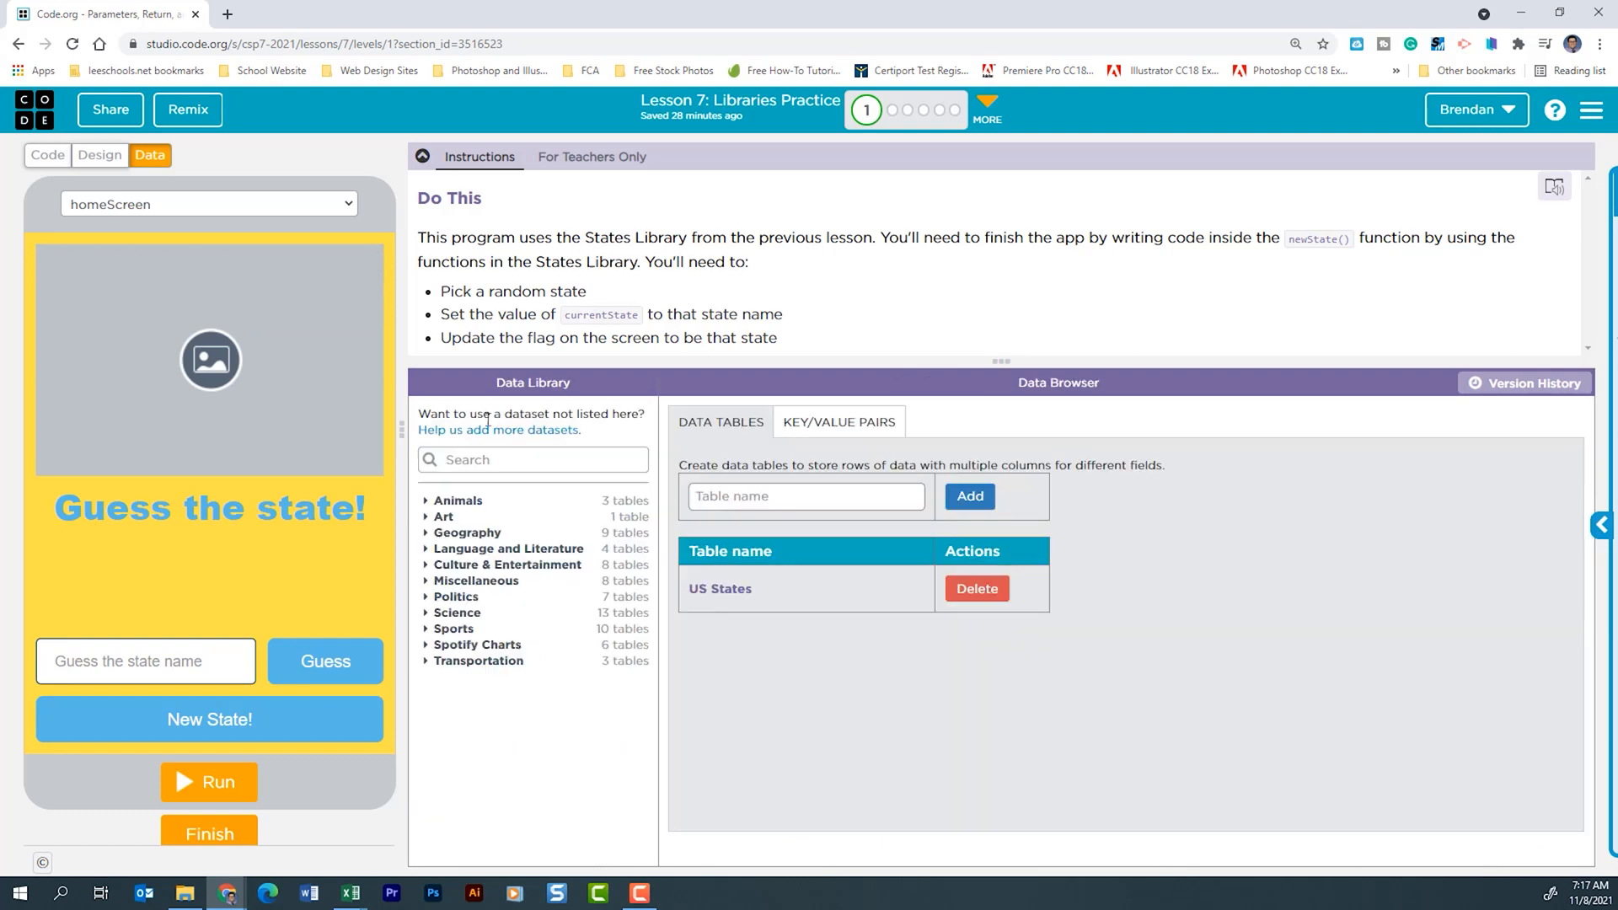
click(47, 155)
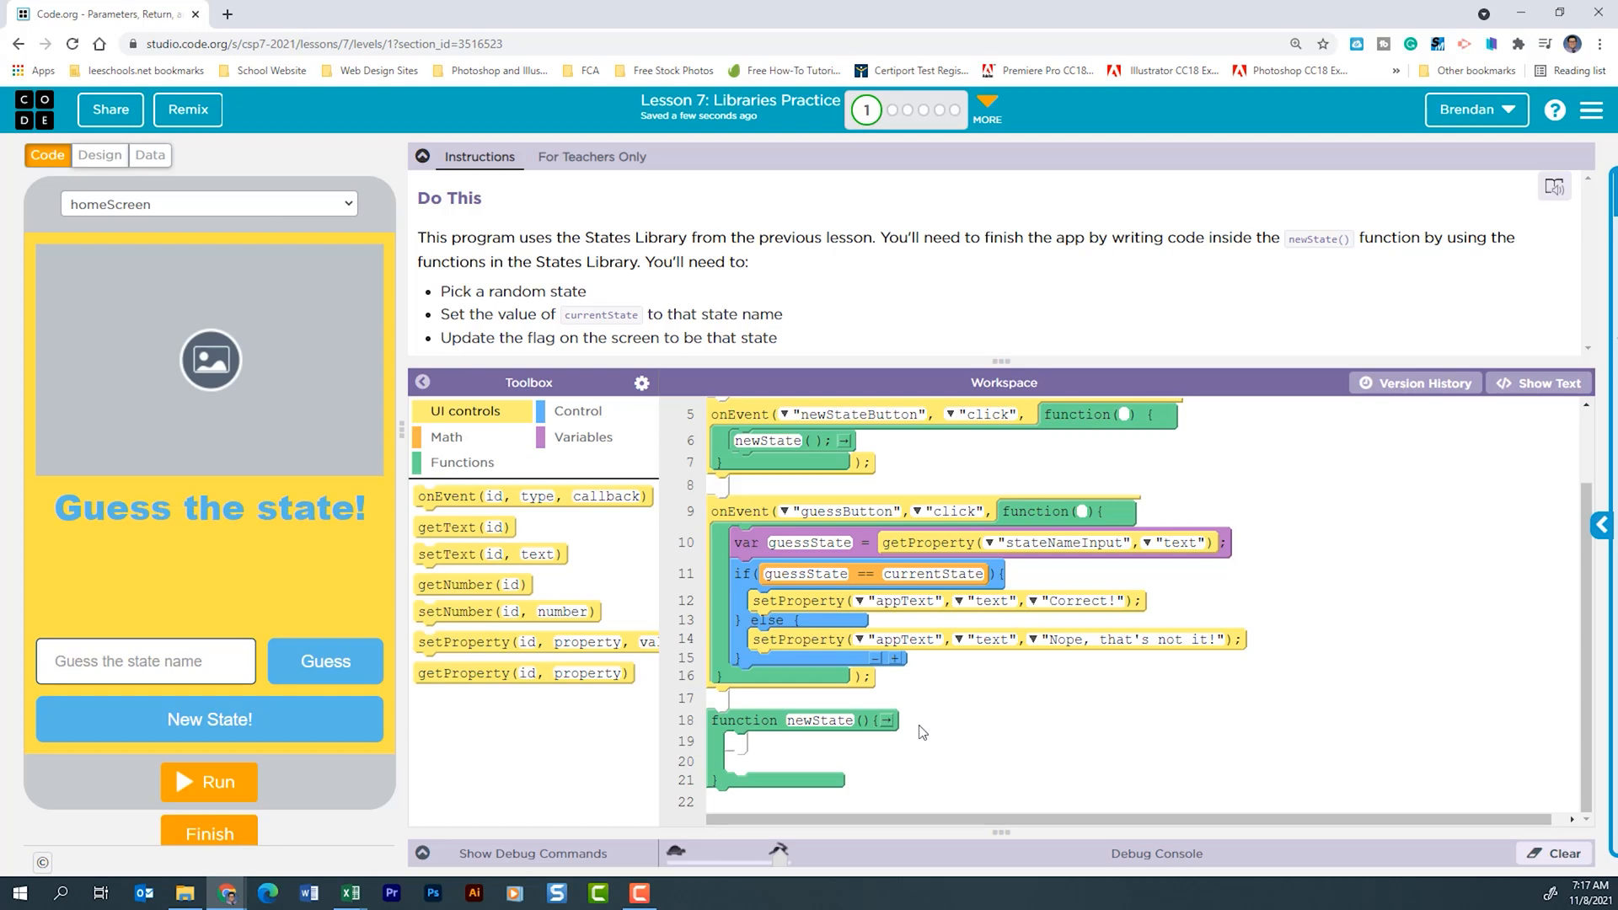
Inside newState, assign currentState = StateLibrary.randomState()
click(582, 437)
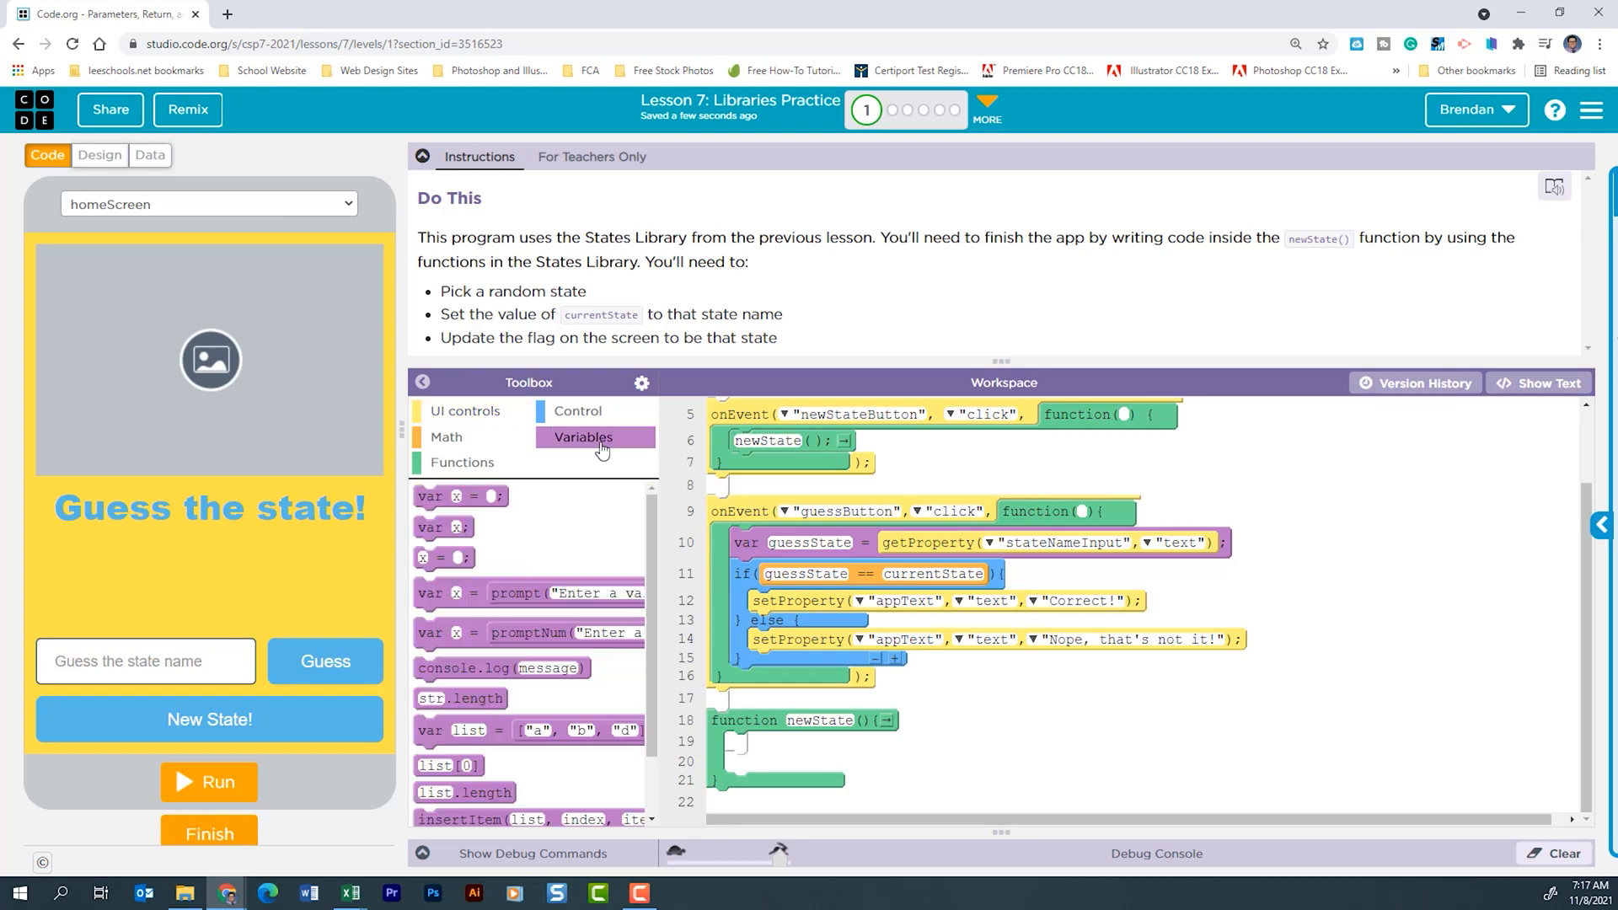
mouse_move(442, 558)
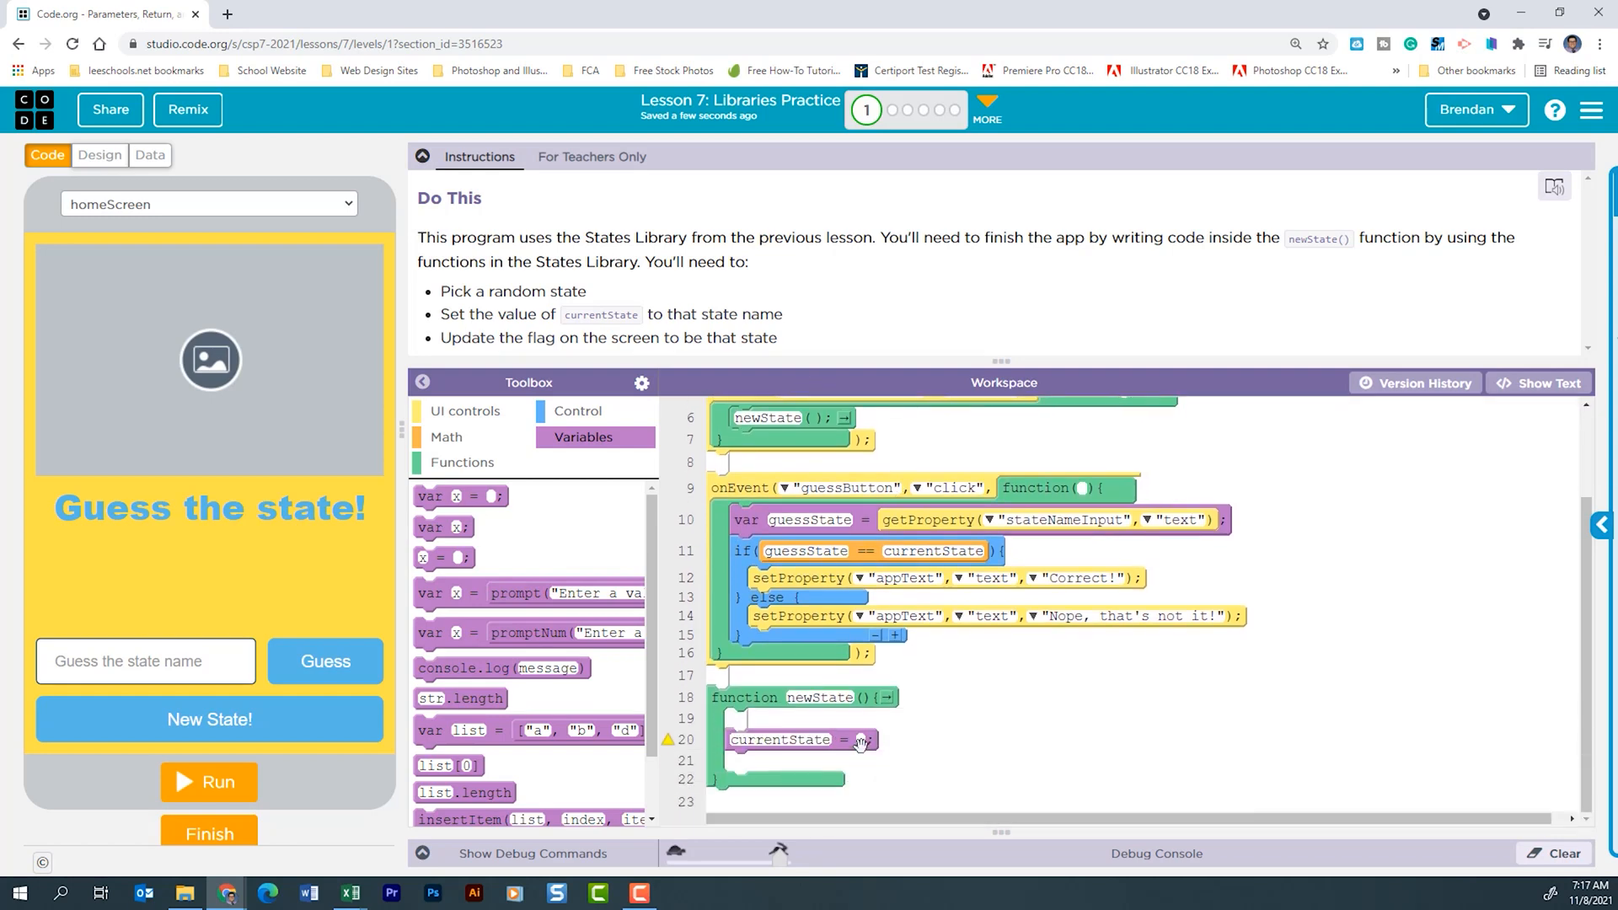
click(462, 462)
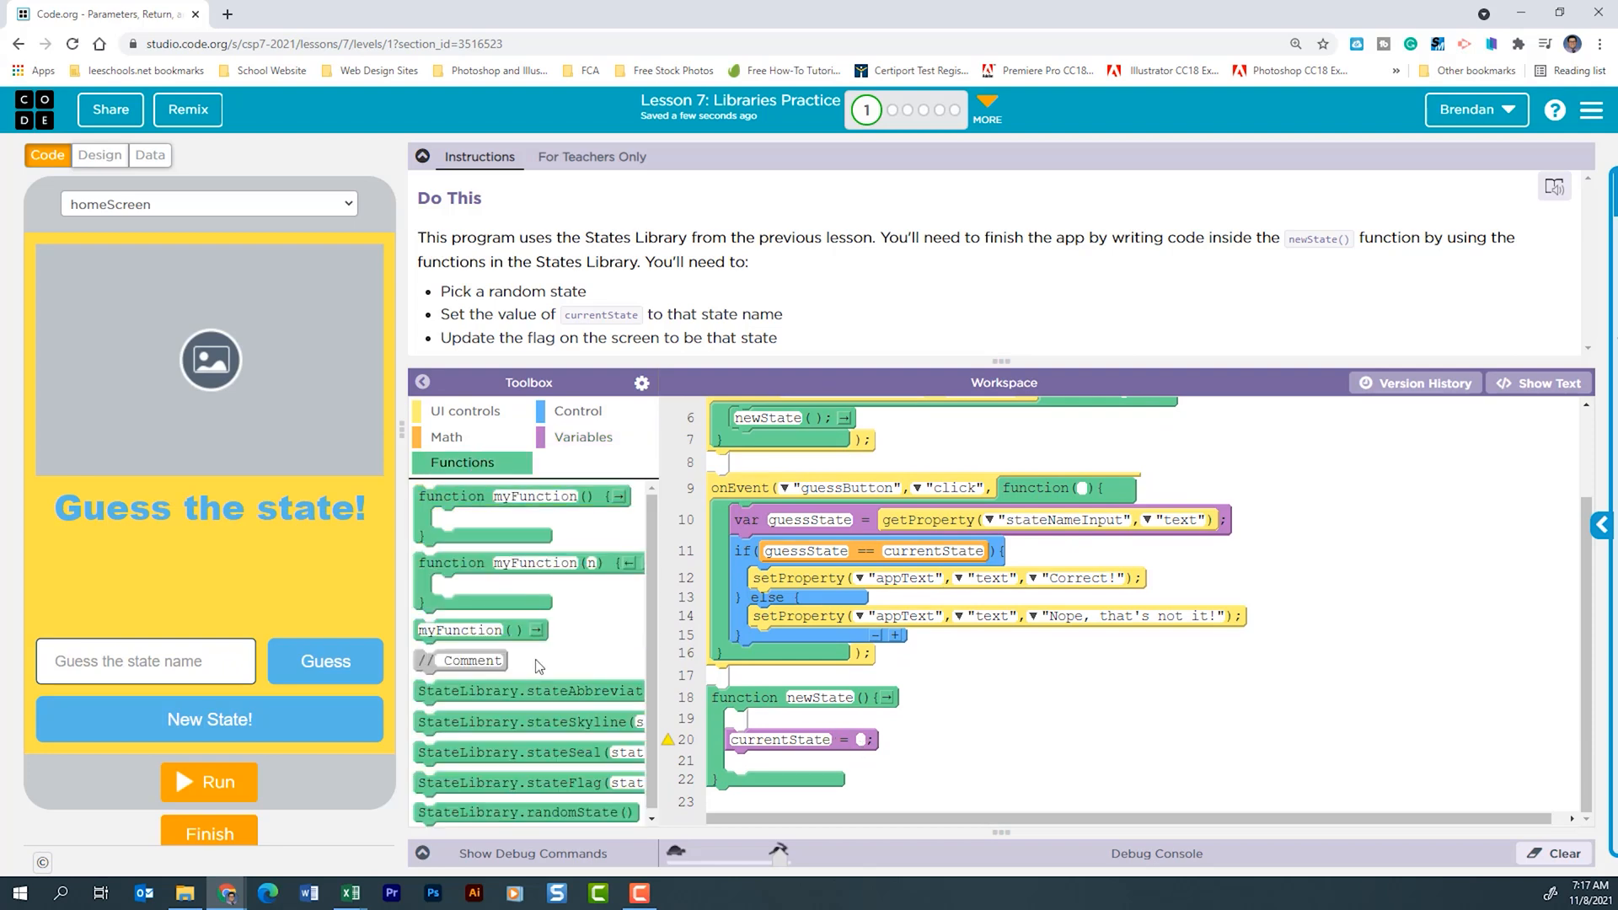
mouse_move(526, 806)
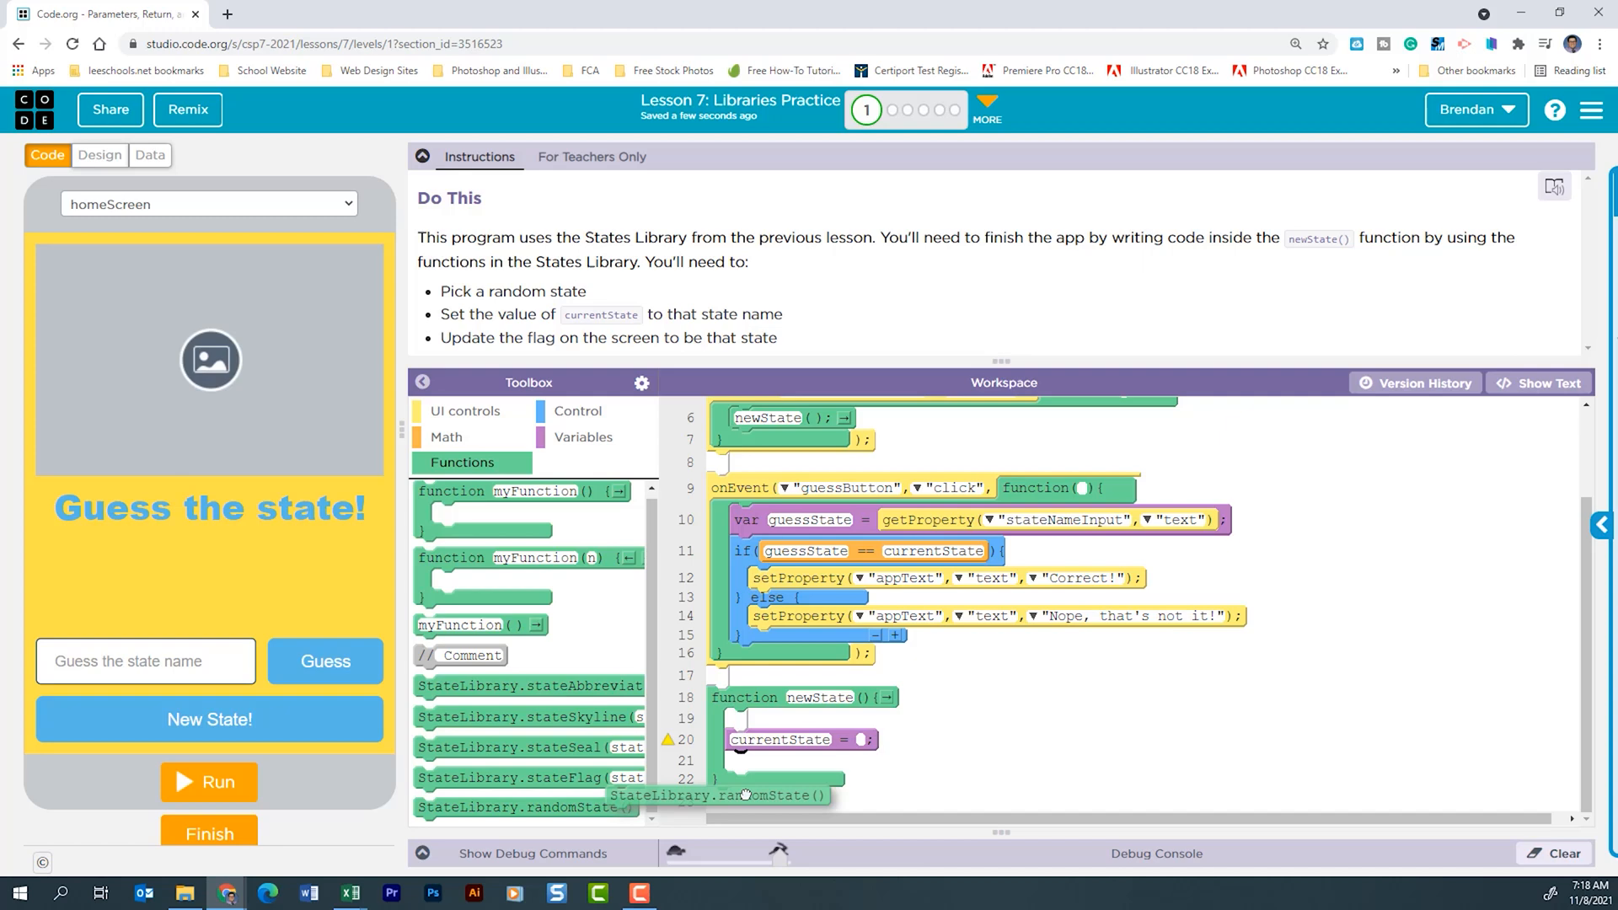
drag(526, 808, 971, 744)
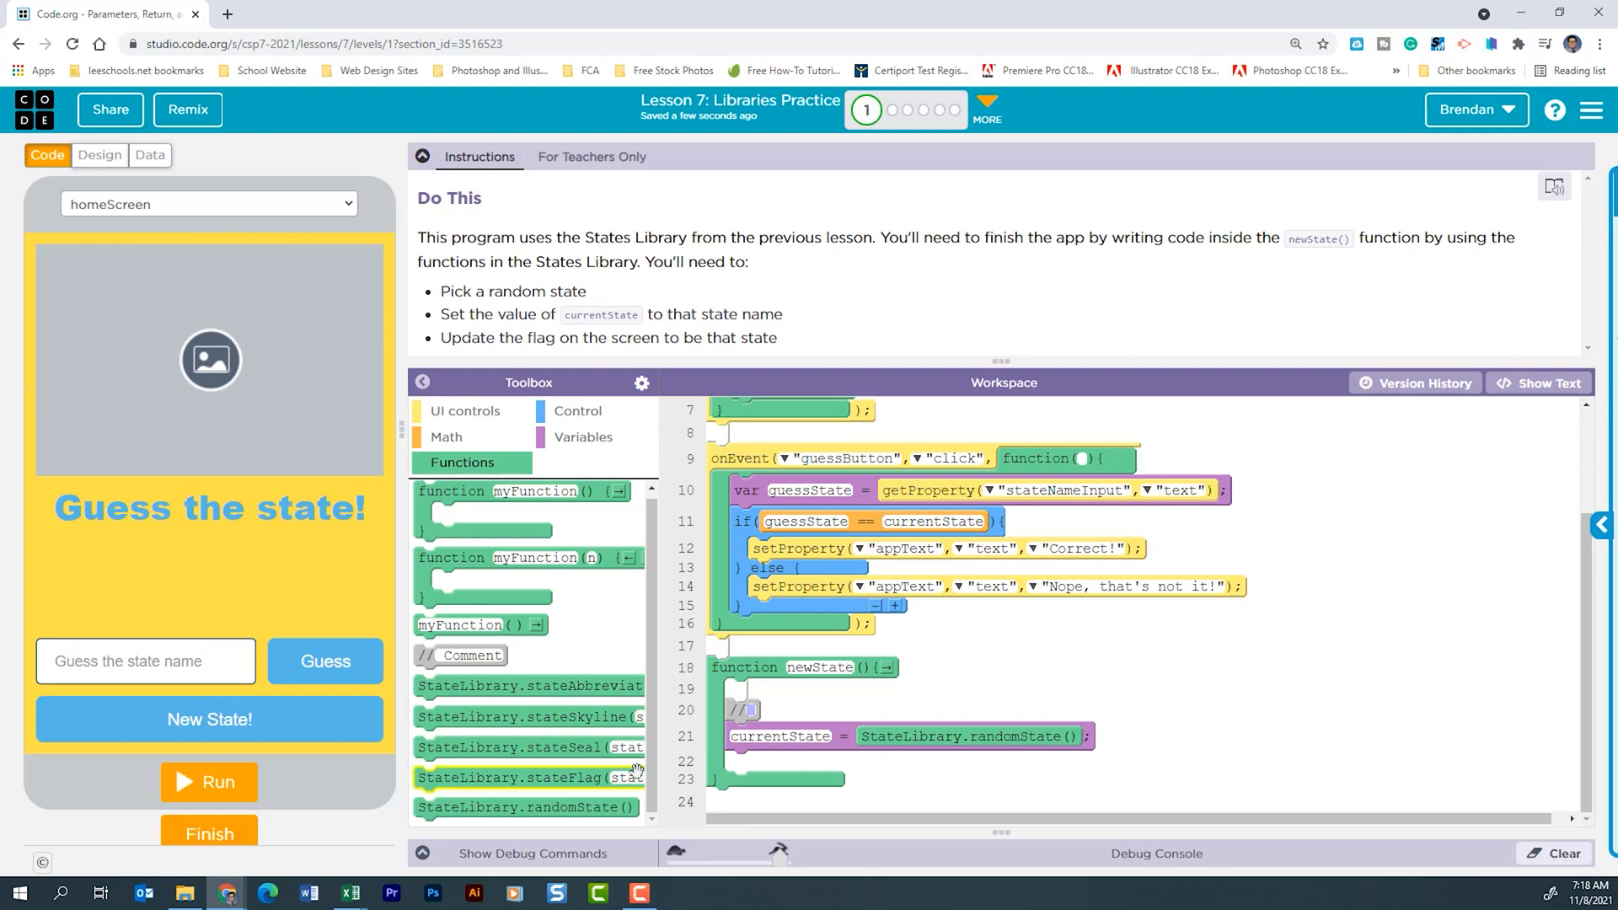
mouse_move(531, 777)
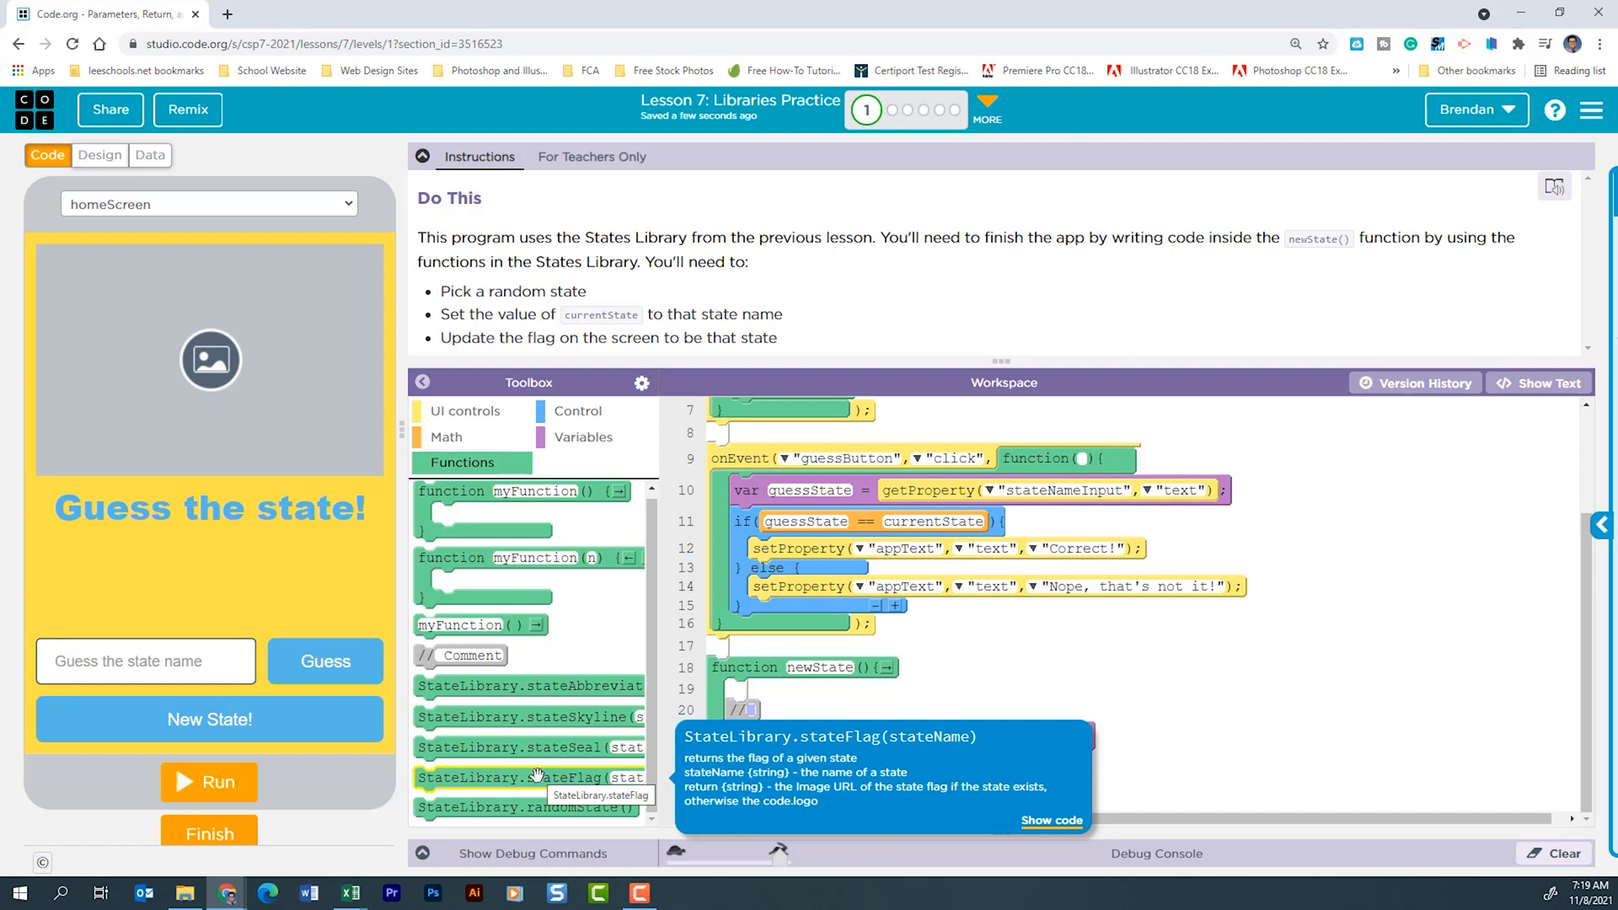
Add setProperty setting flagImage's image to StateLibrary.stateFlag(currentState)
click(465, 411)
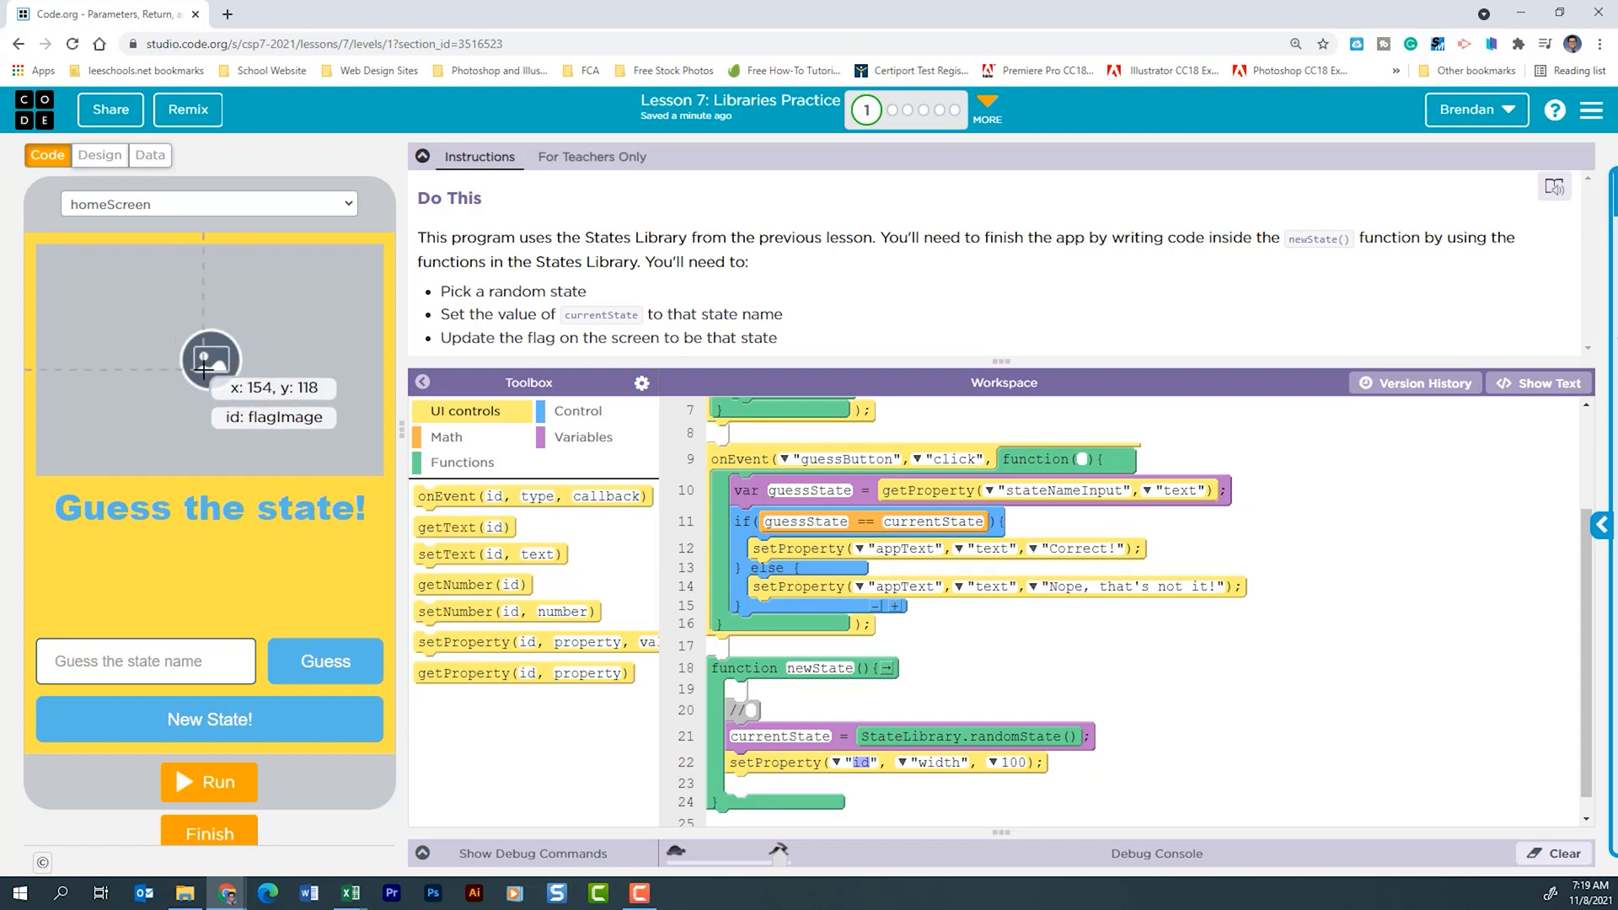
click(860, 762)
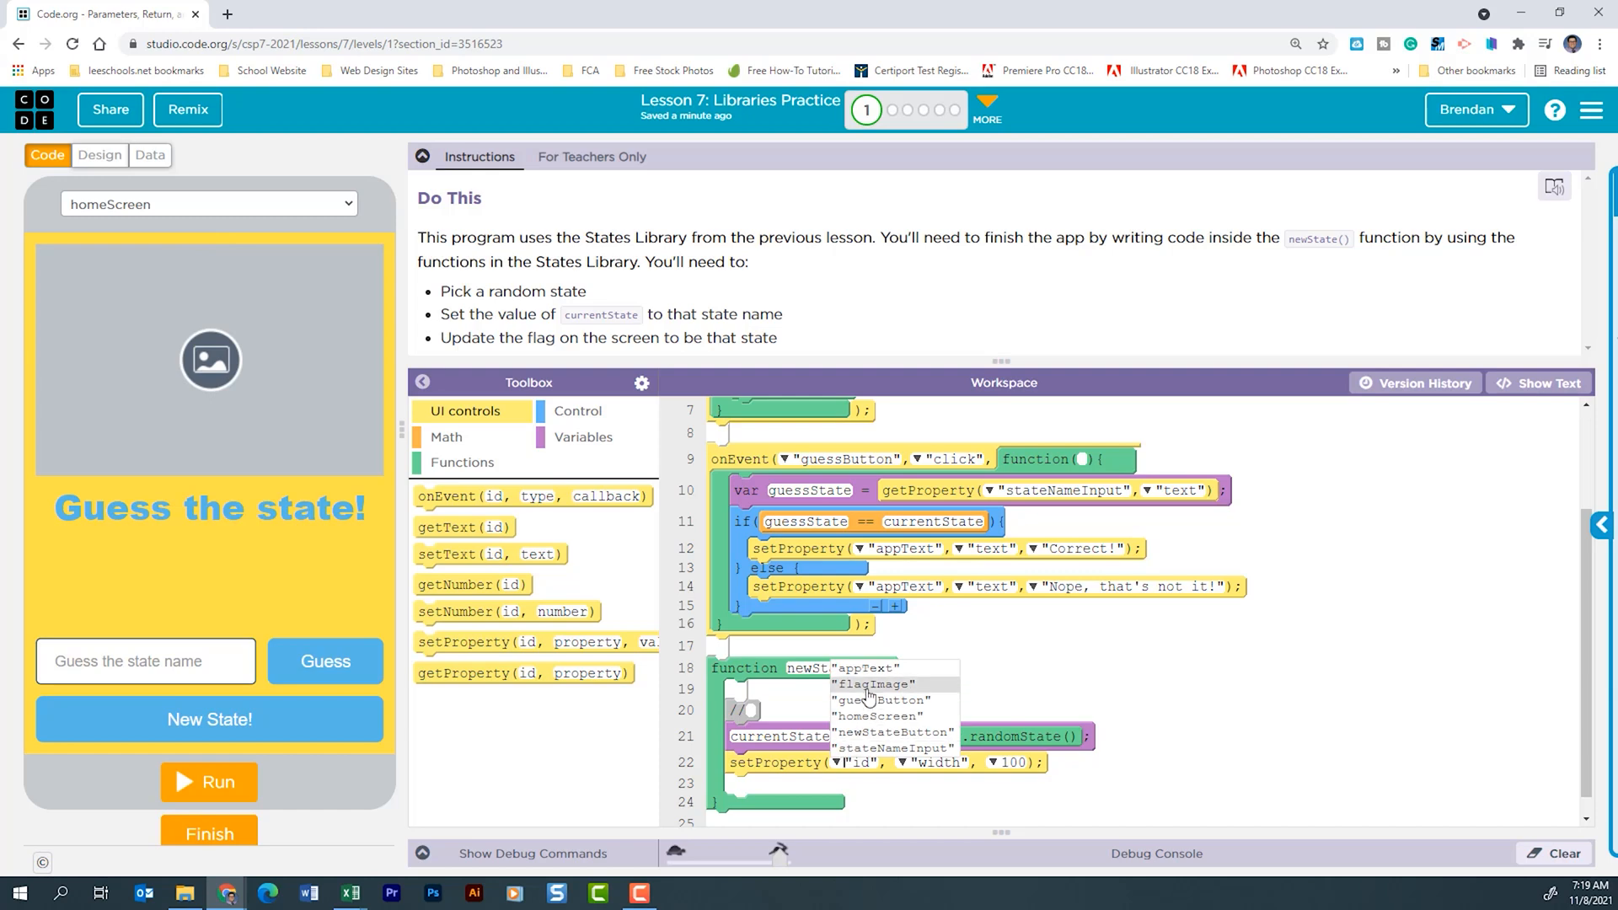
click(873, 684)
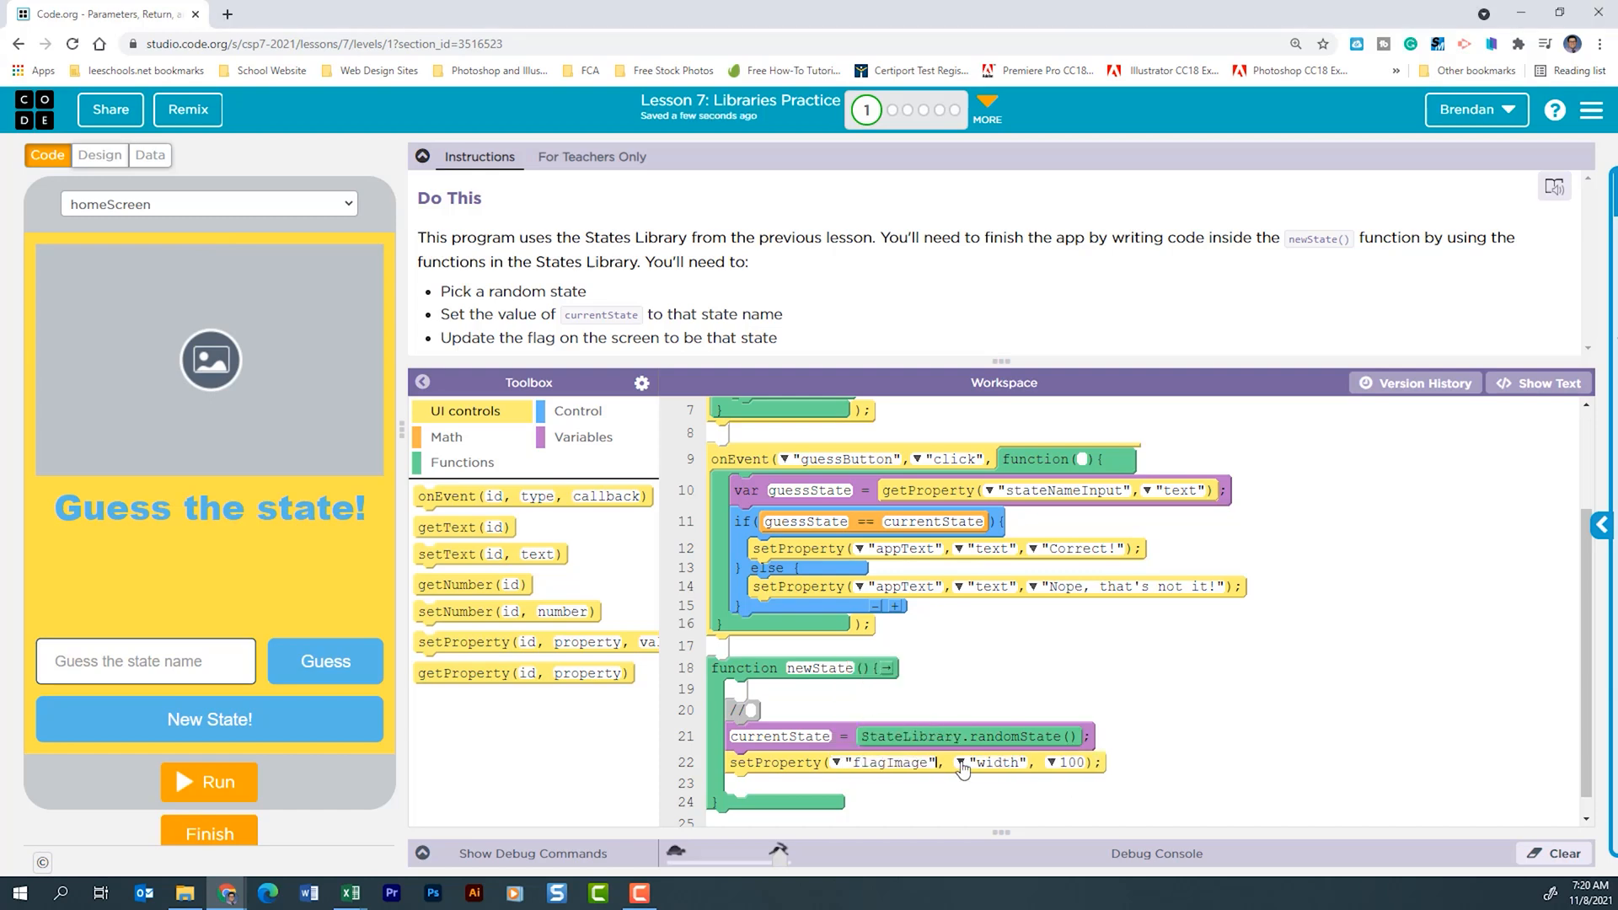
click(991, 762)
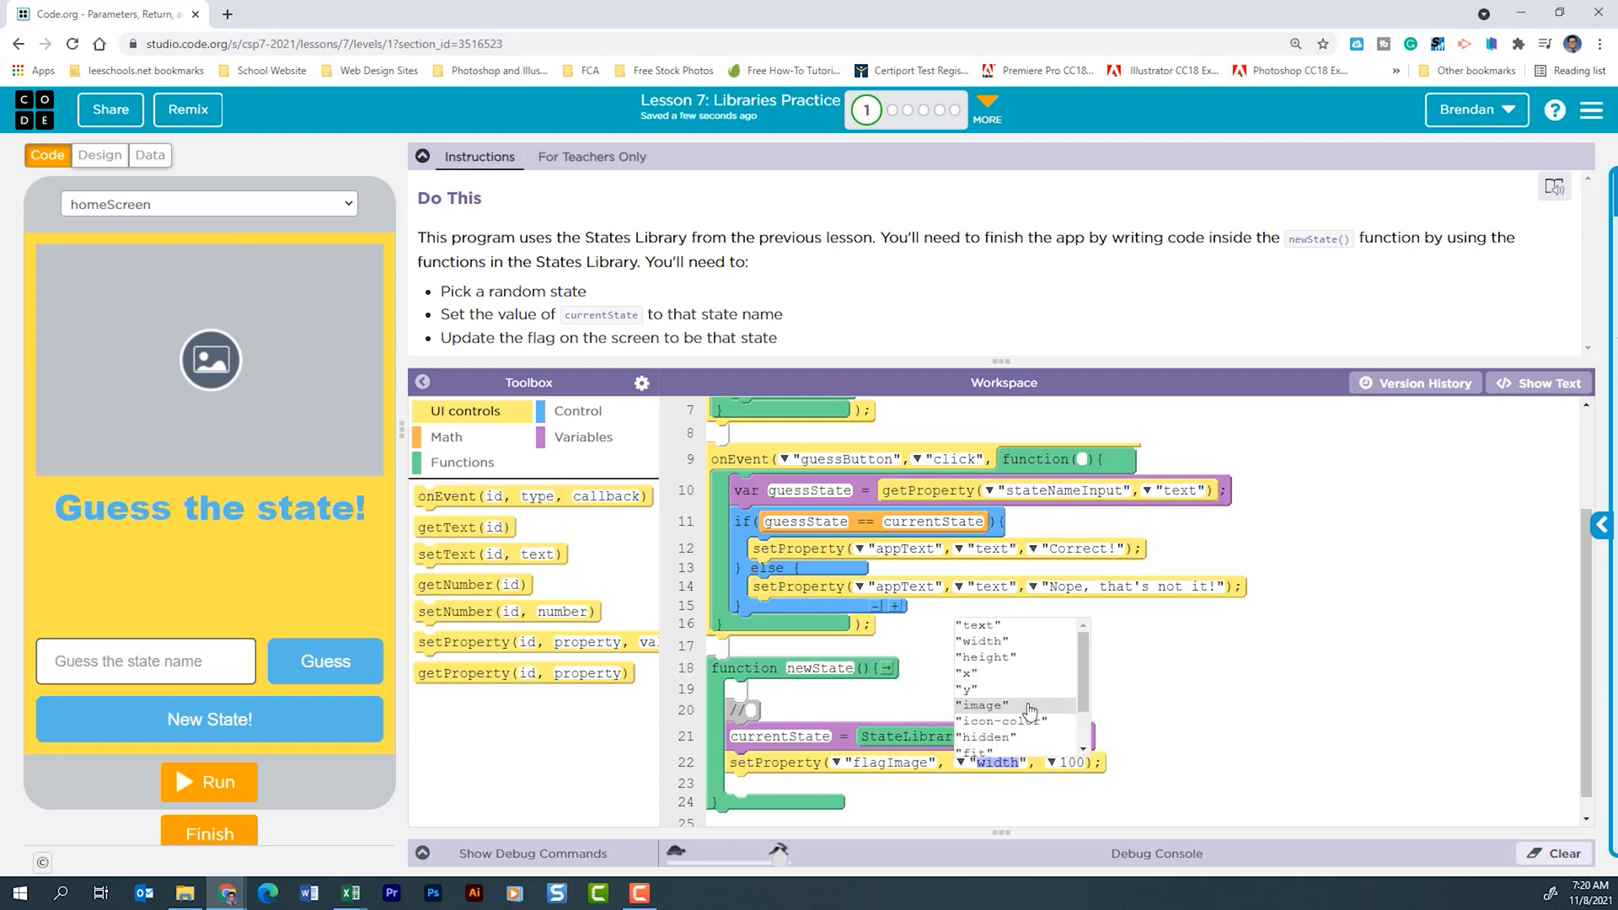
click(981, 704)
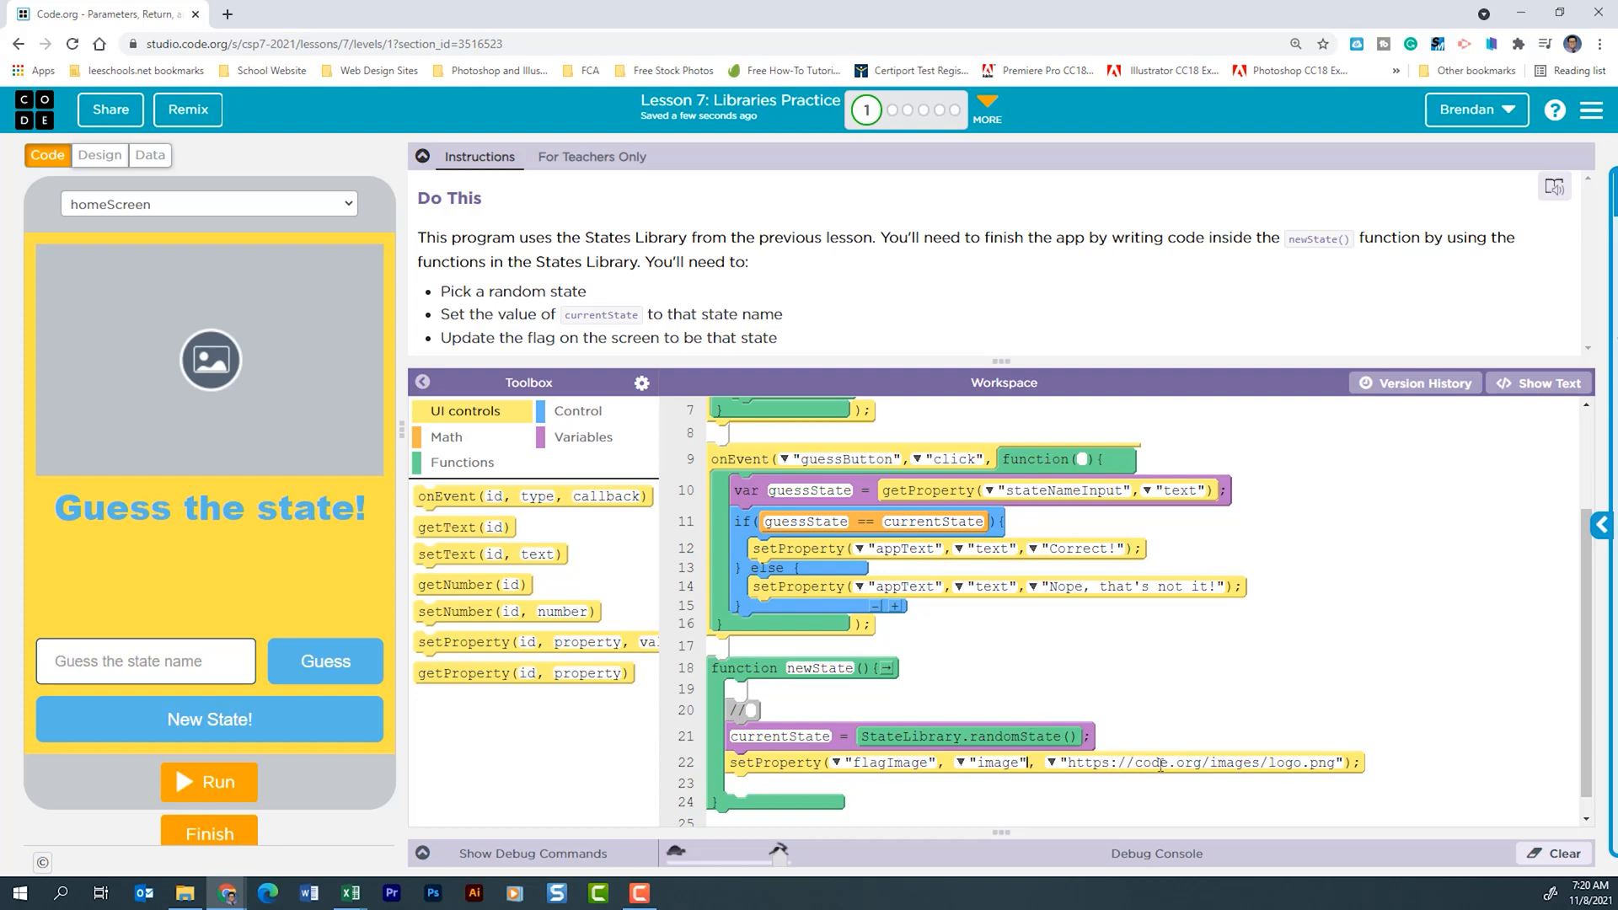
click(461, 462)
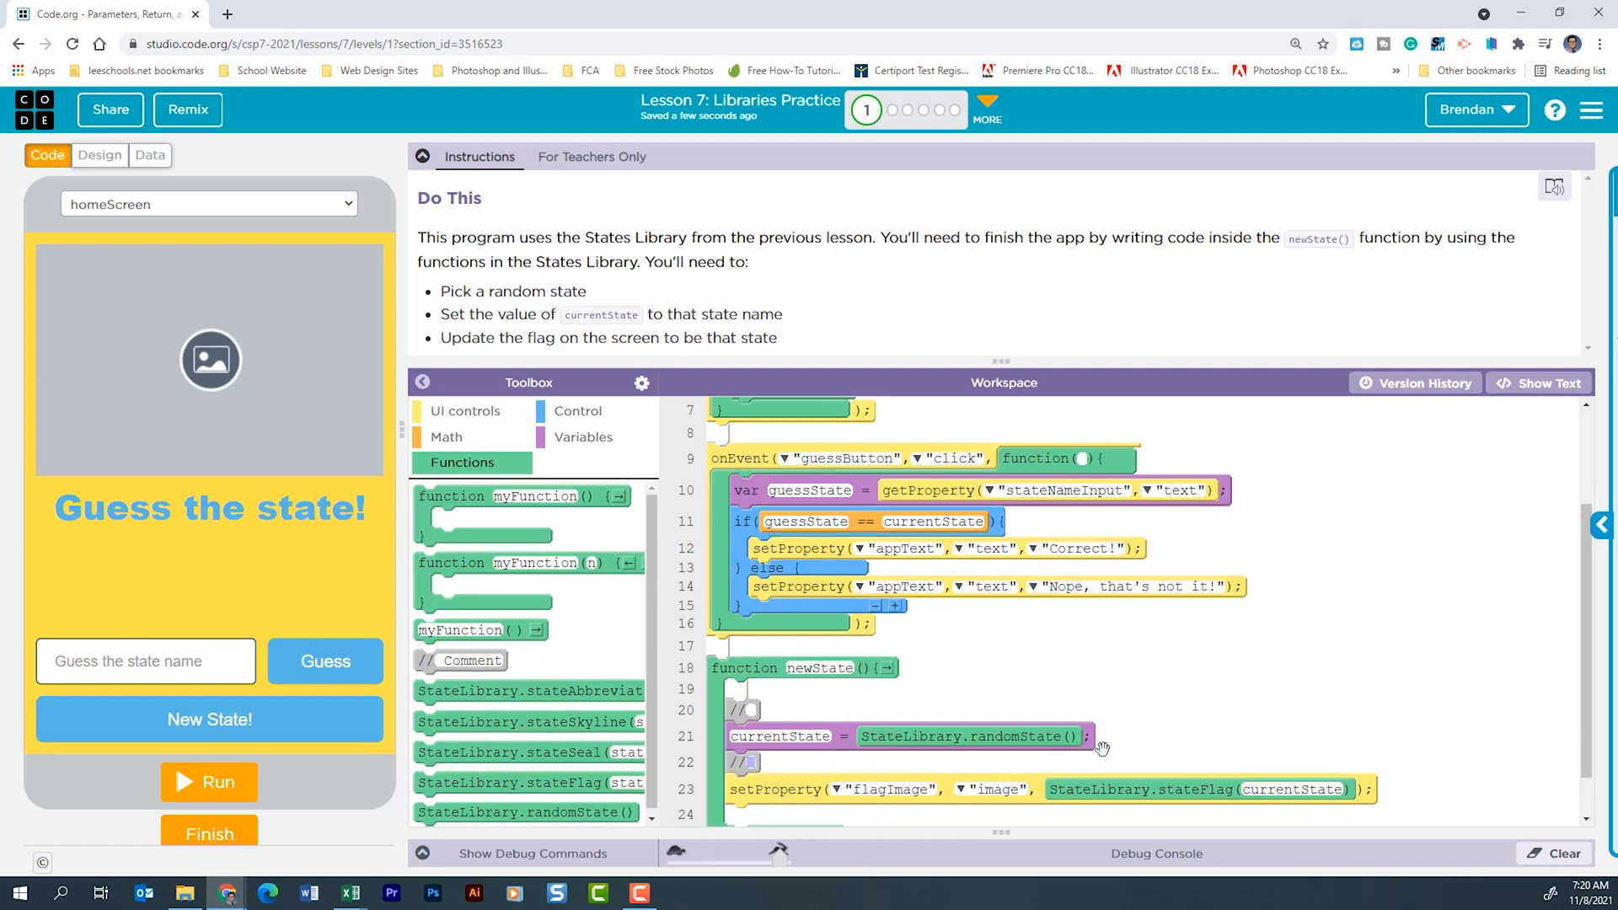
mouse_move(1080, 702)
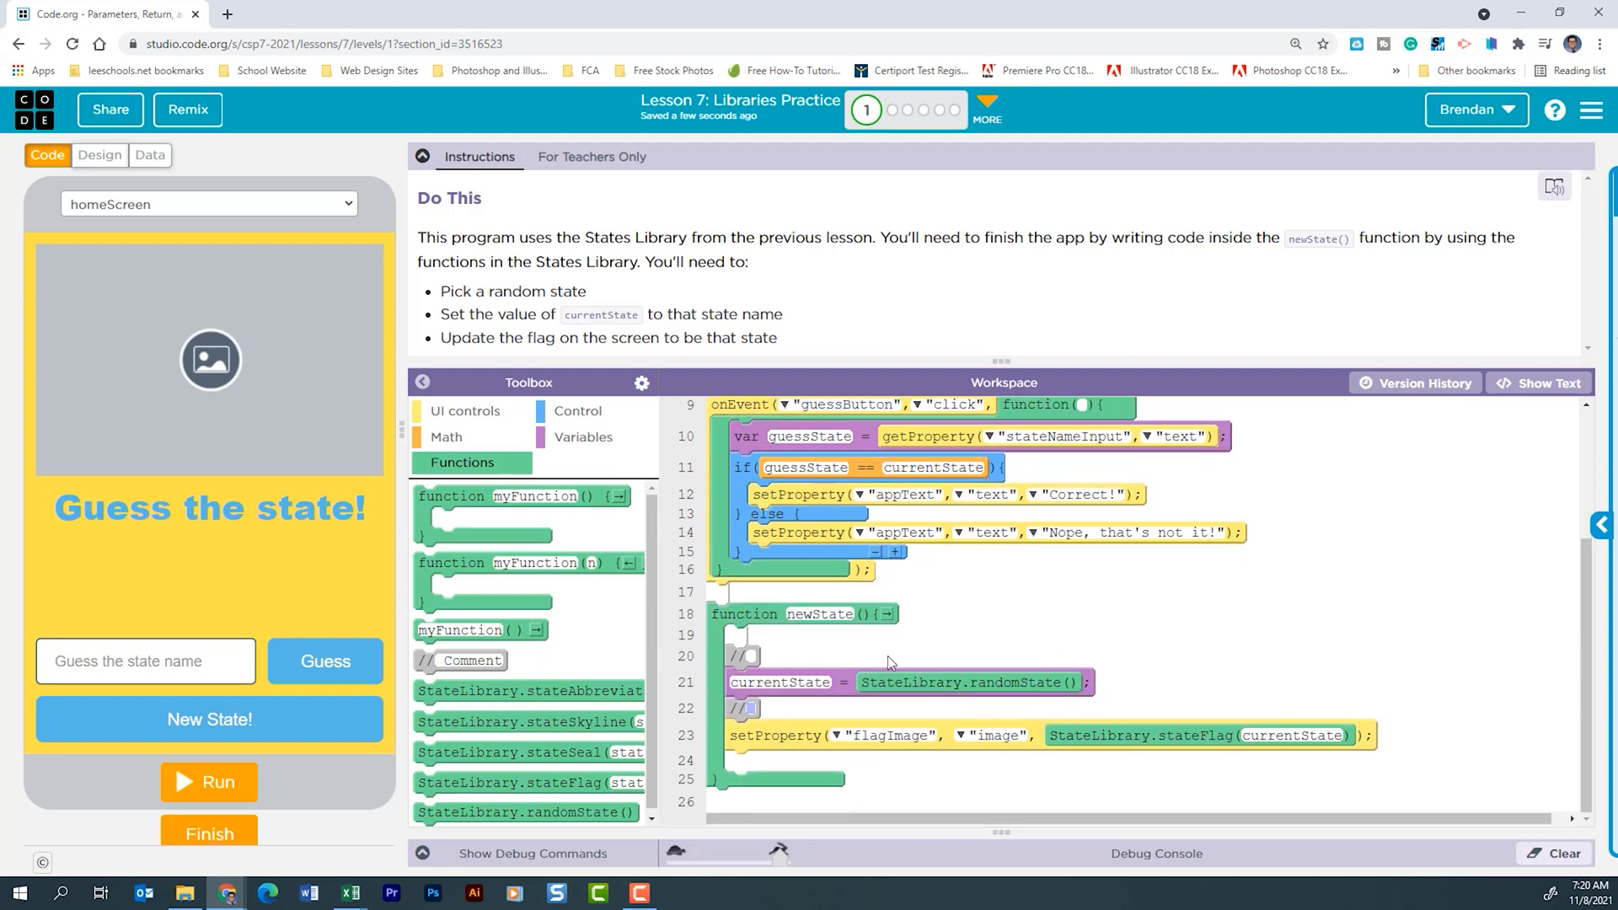
Run the app and guess Maryland for the shown flag until it displays Correct!
click(207, 781)
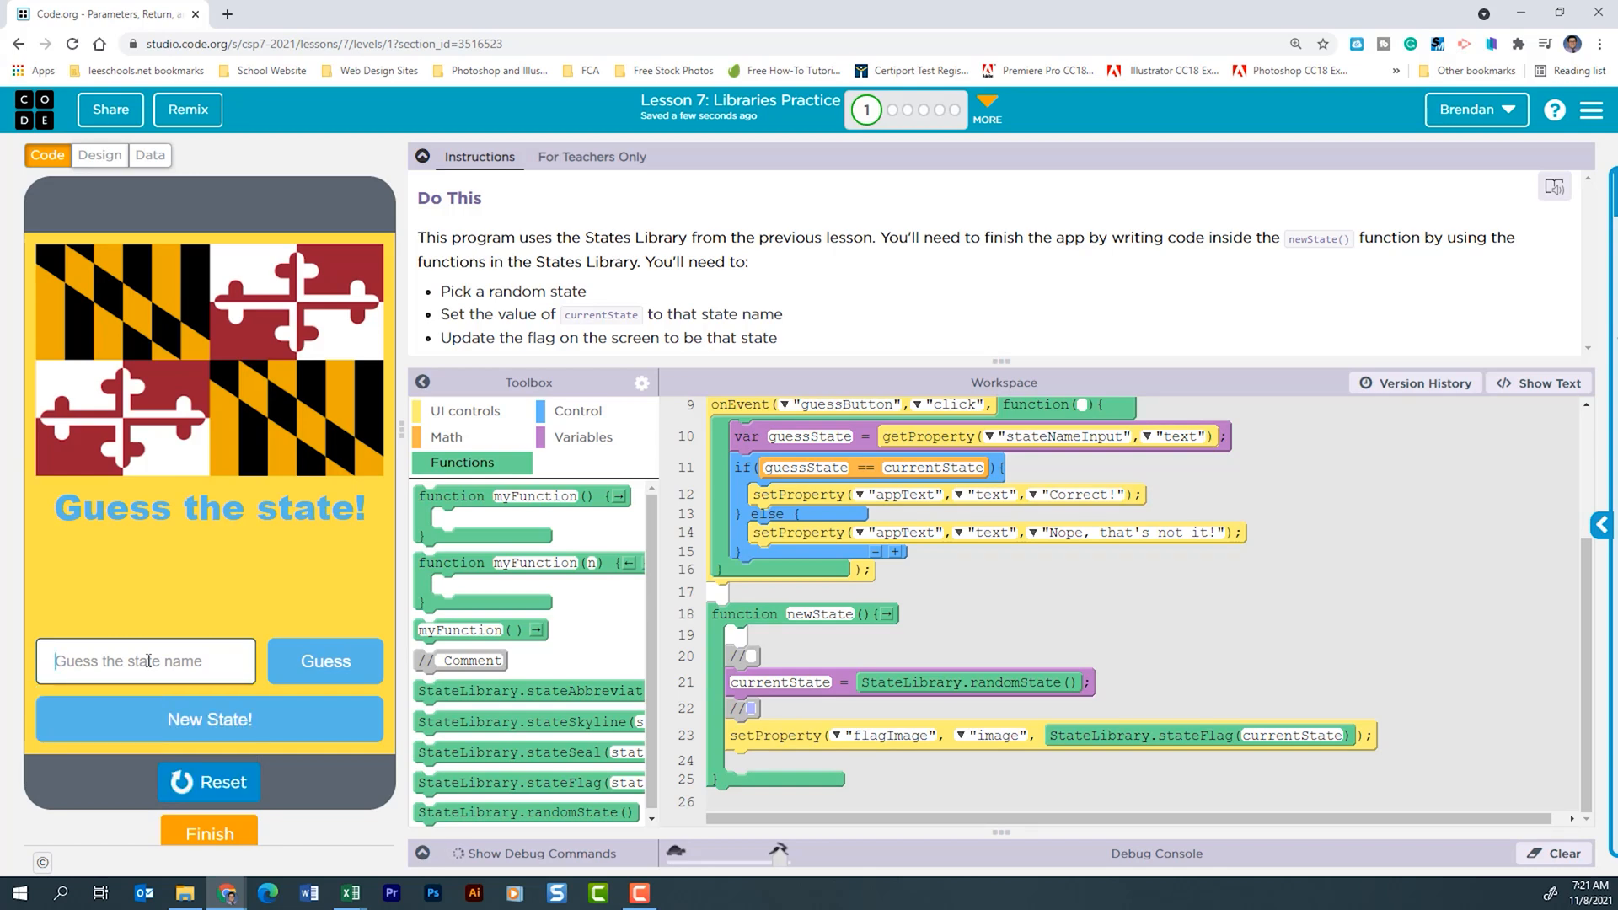
text(maryland)
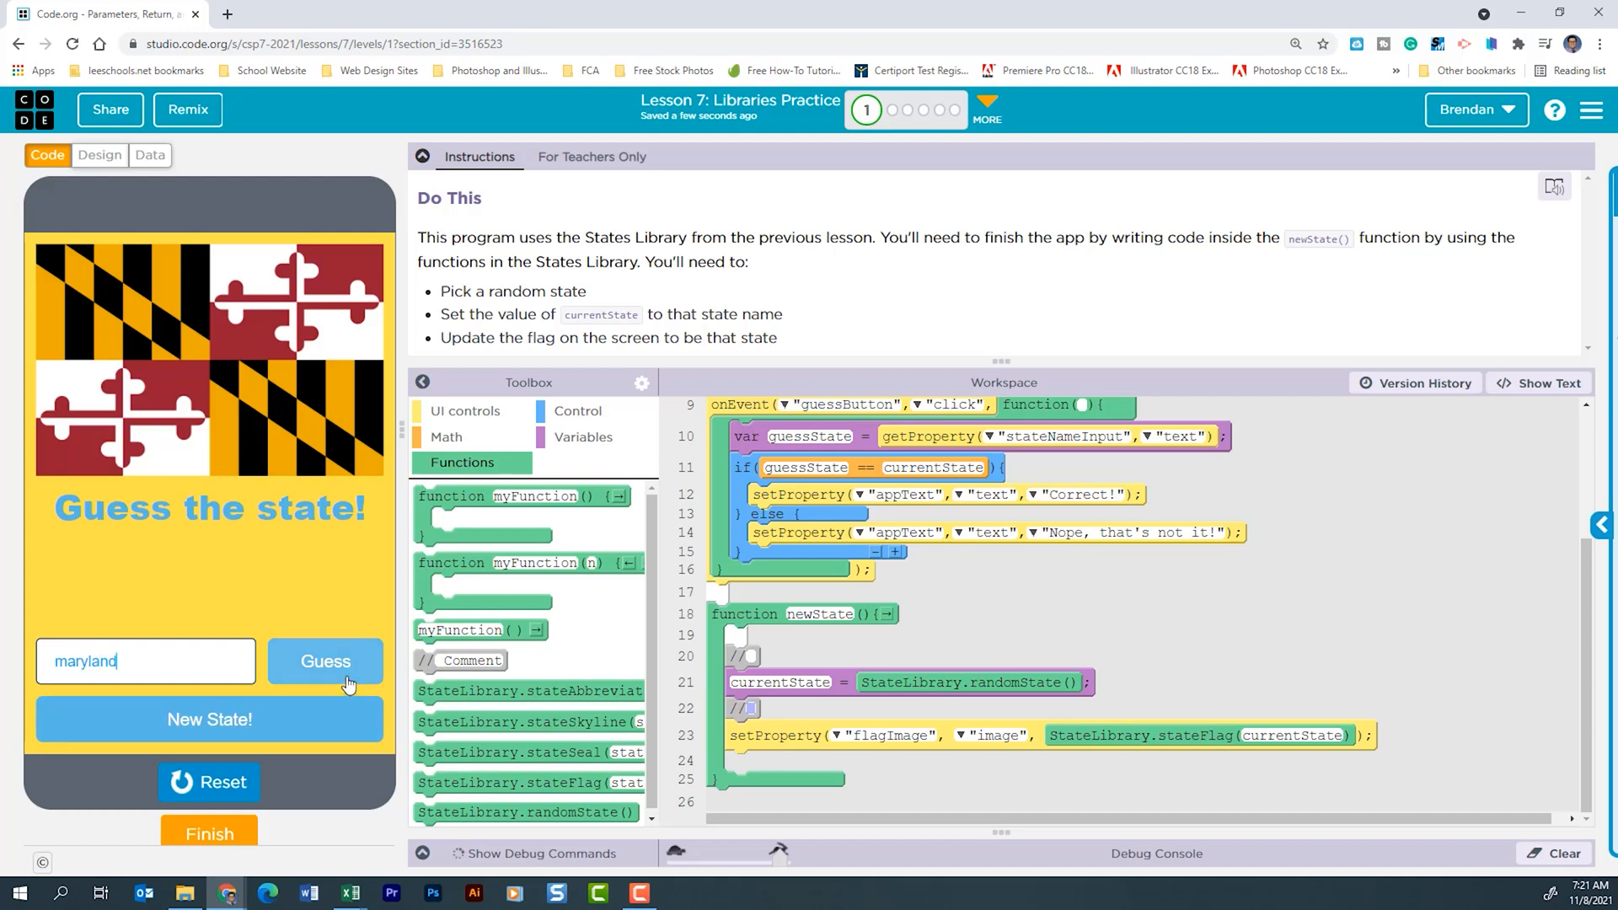
click(326, 661)
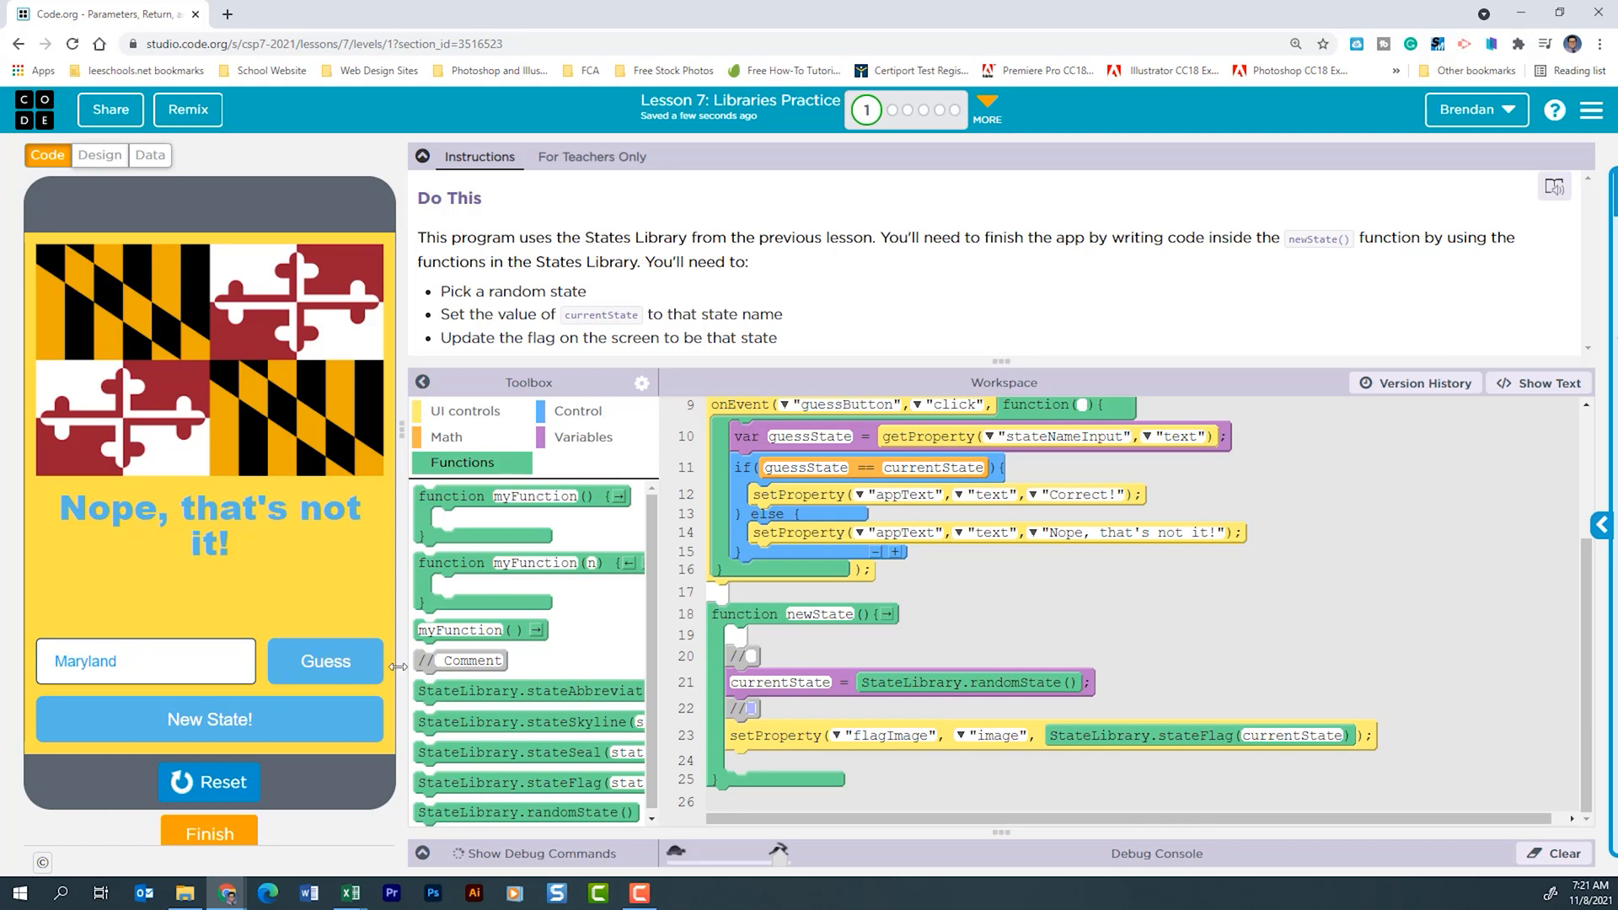
click(324, 661)
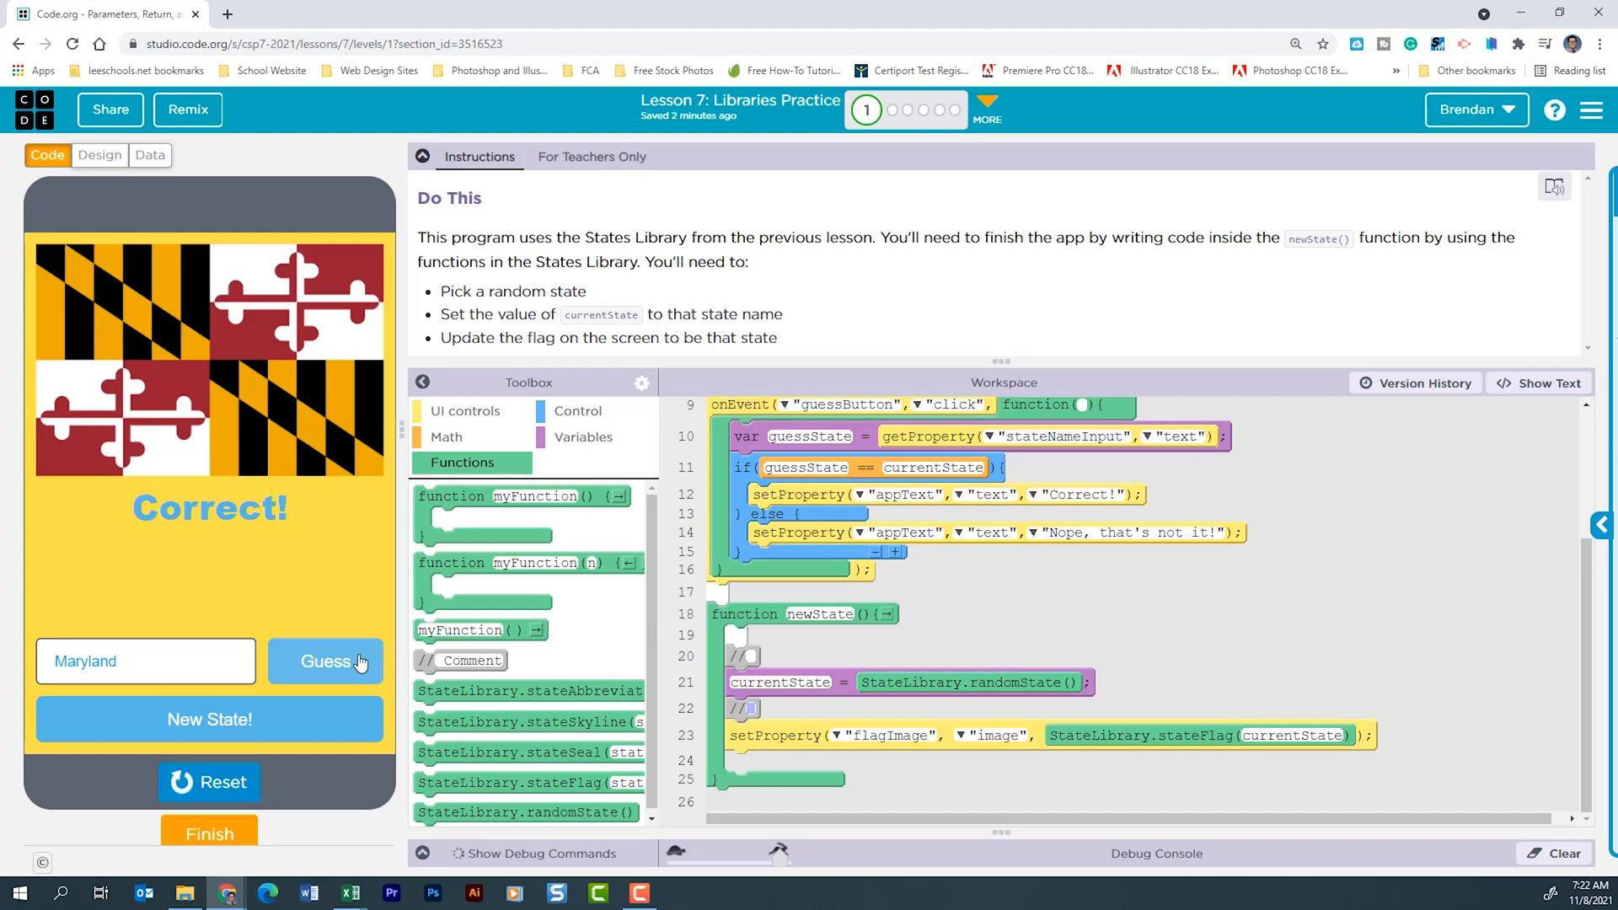
mouse_move(286, 784)
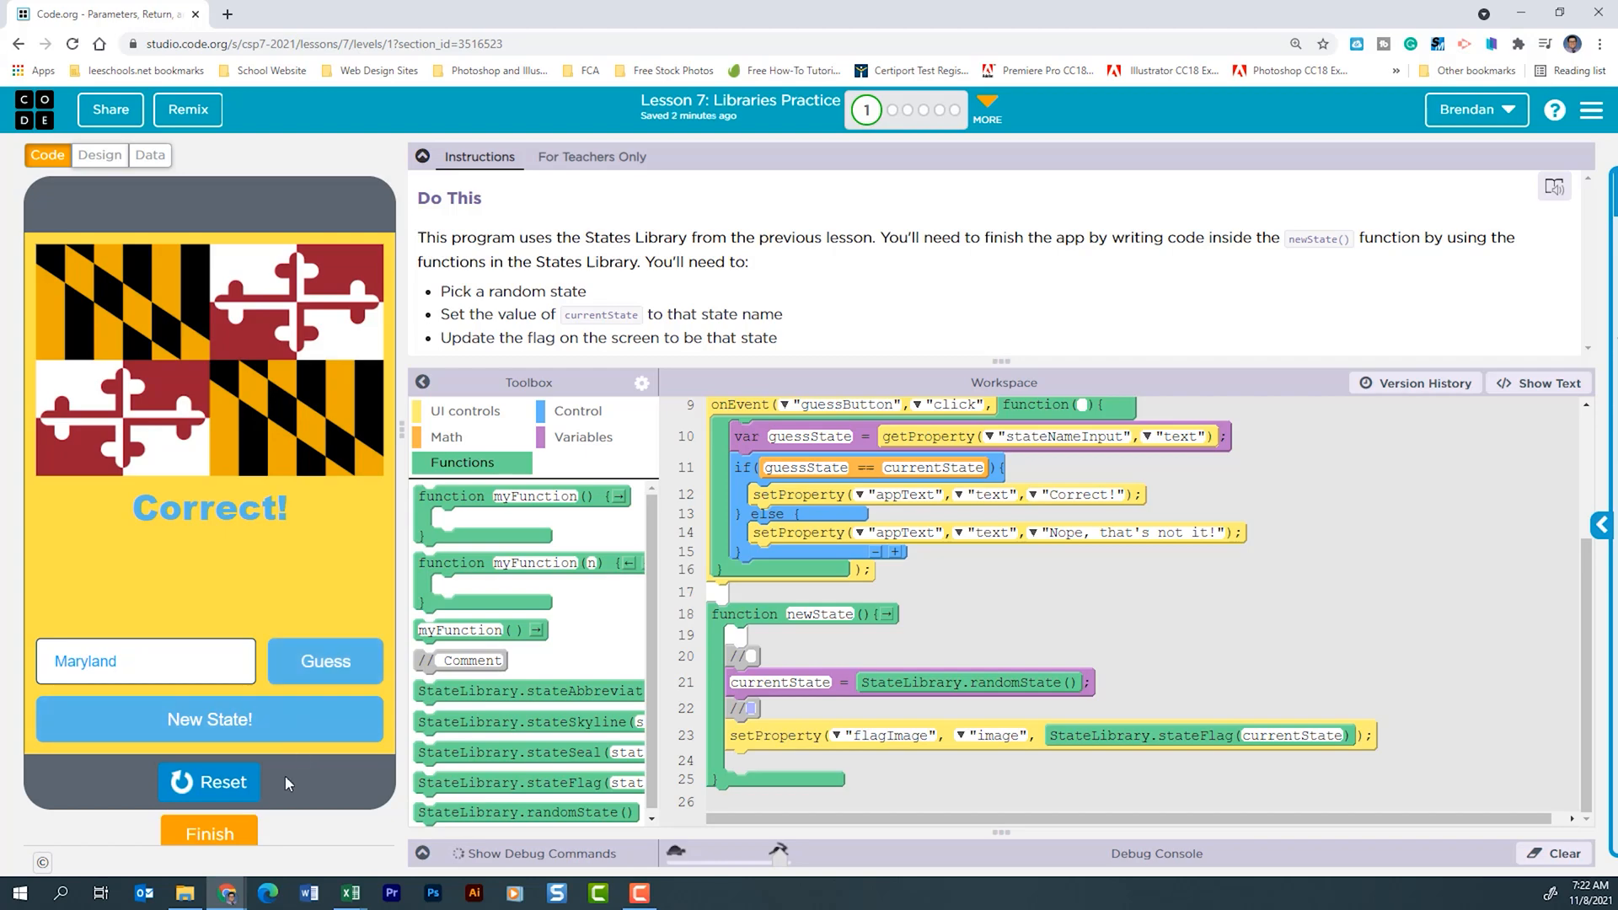